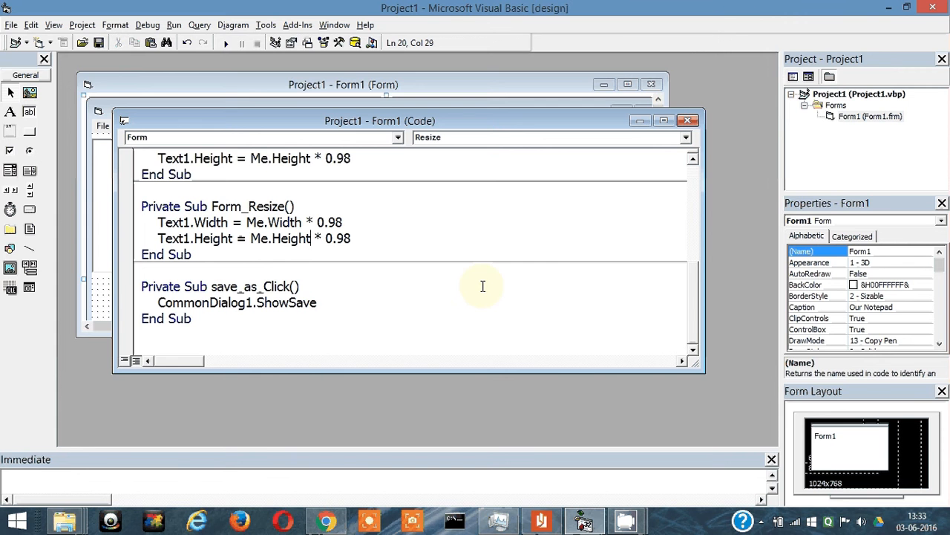
Run Our Notepad, choose File > Save As, and save under the test name 'sdfsdf'
left_click(226, 41)
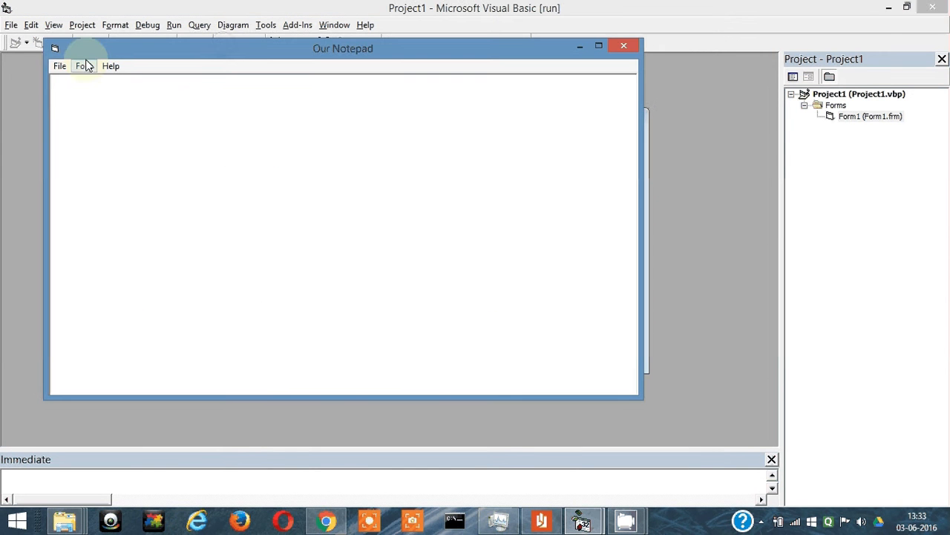
left_click(60, 66)
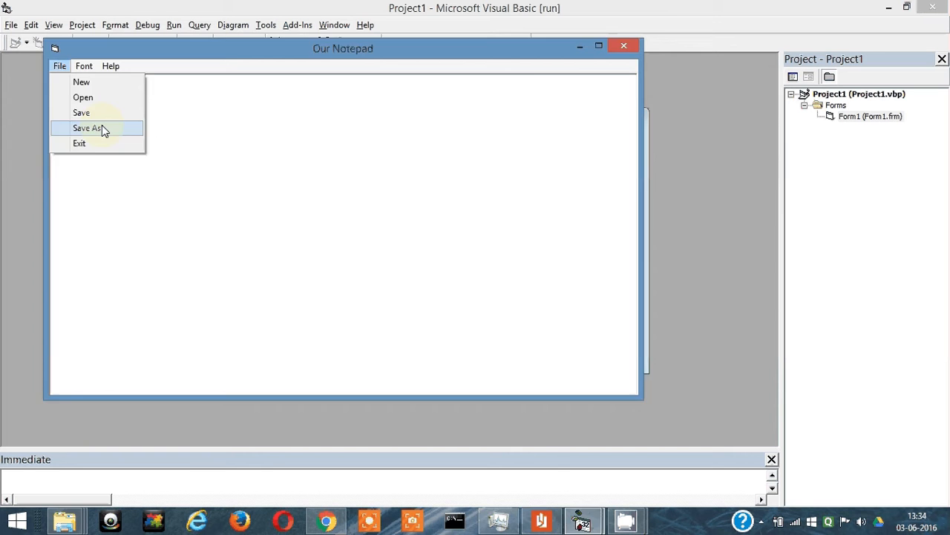
left_click(86, 128)
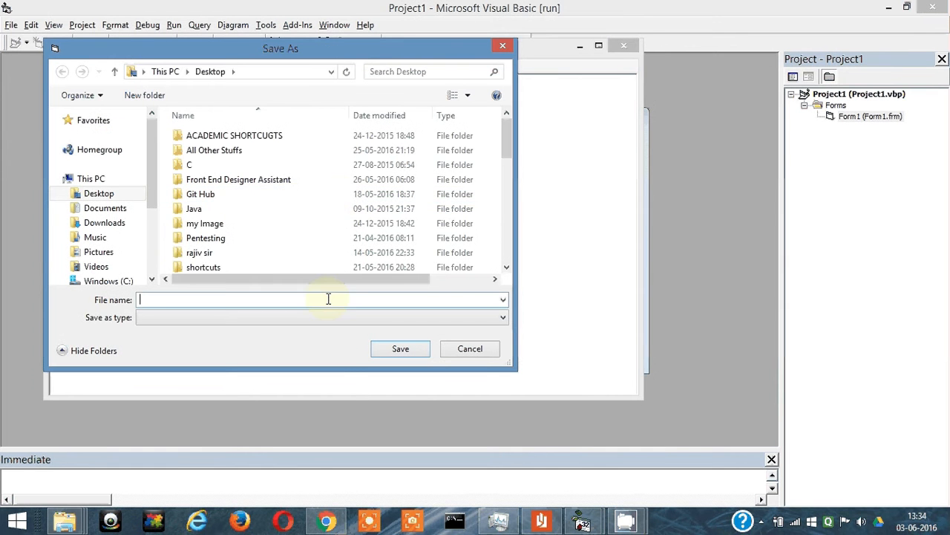
left_click(204, 223)
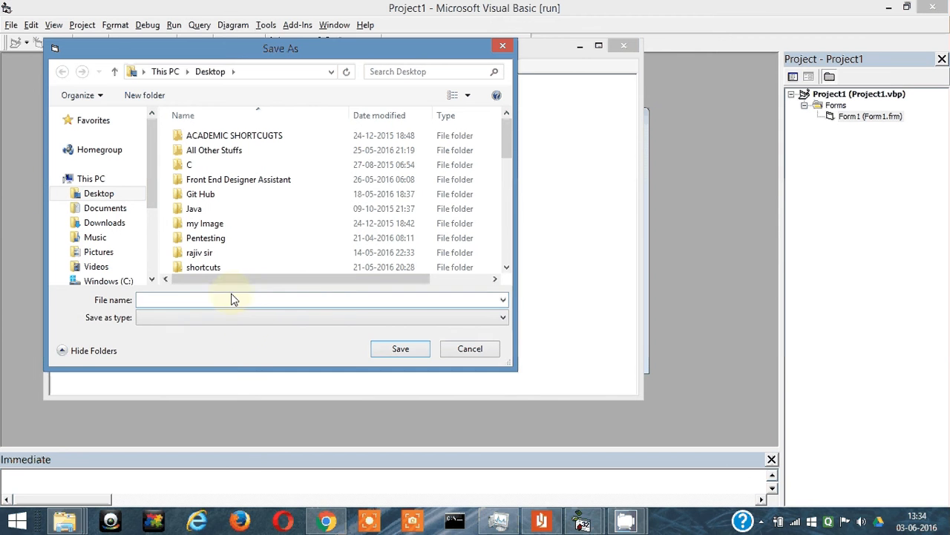
type("sdfsdf")
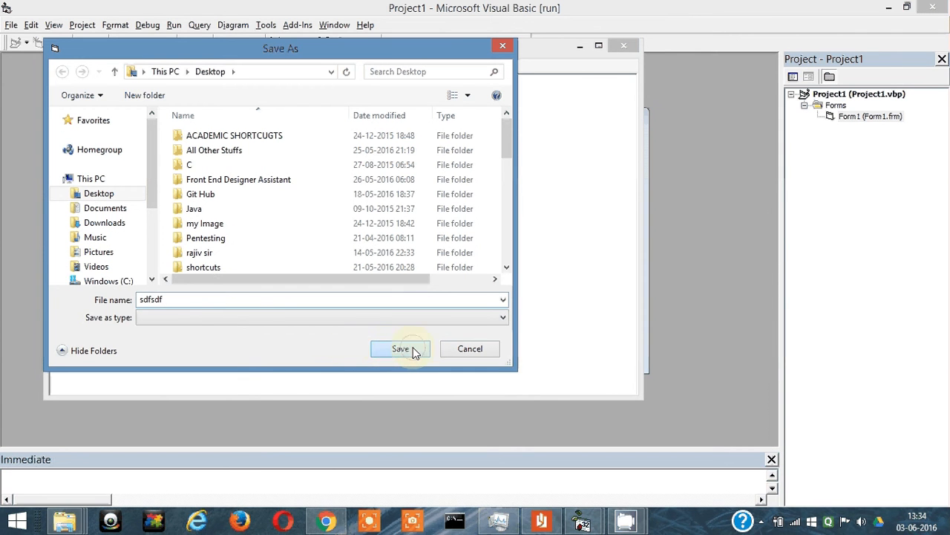
left_click(401, 348)
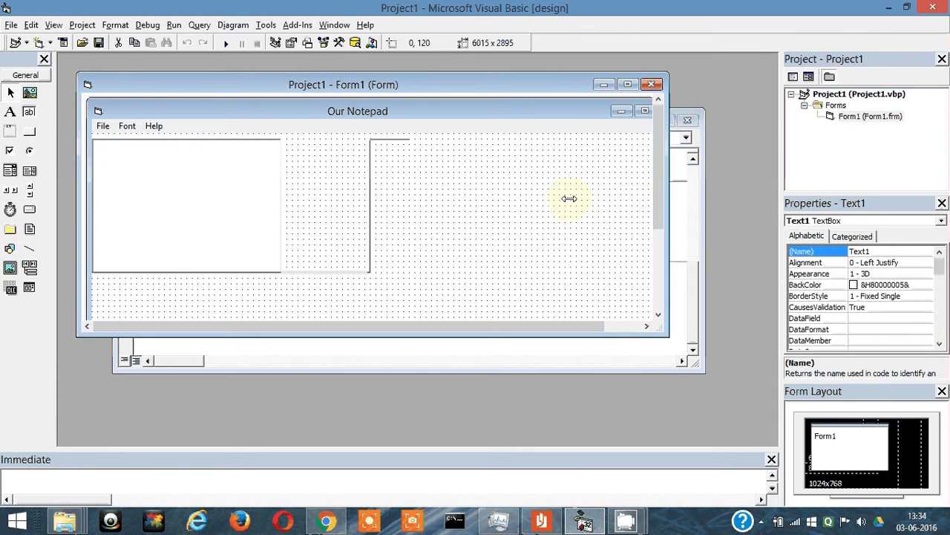
Stretch the text box across the form and set its (Name) property to textArea
left_click_drag(570, 199, 610, 199)
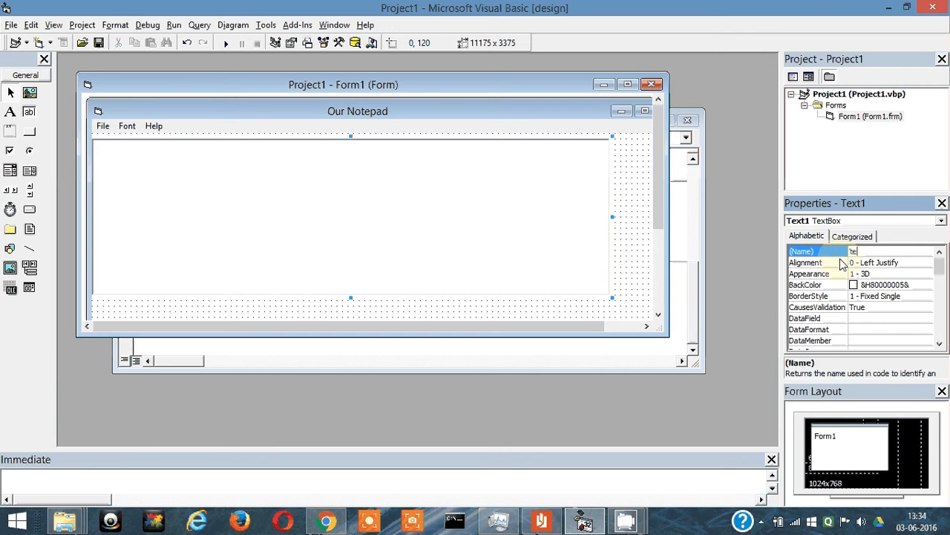
type("textArea")
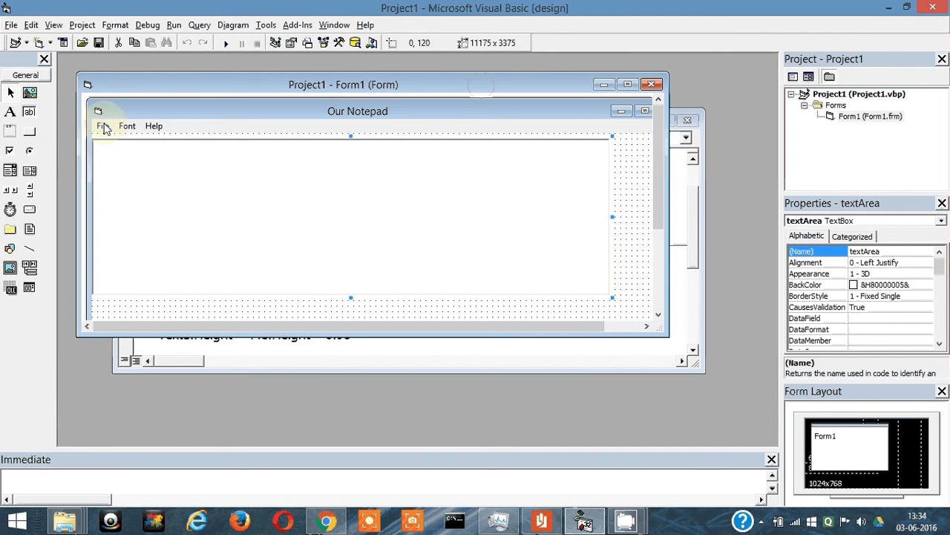
left_click(102, 125)
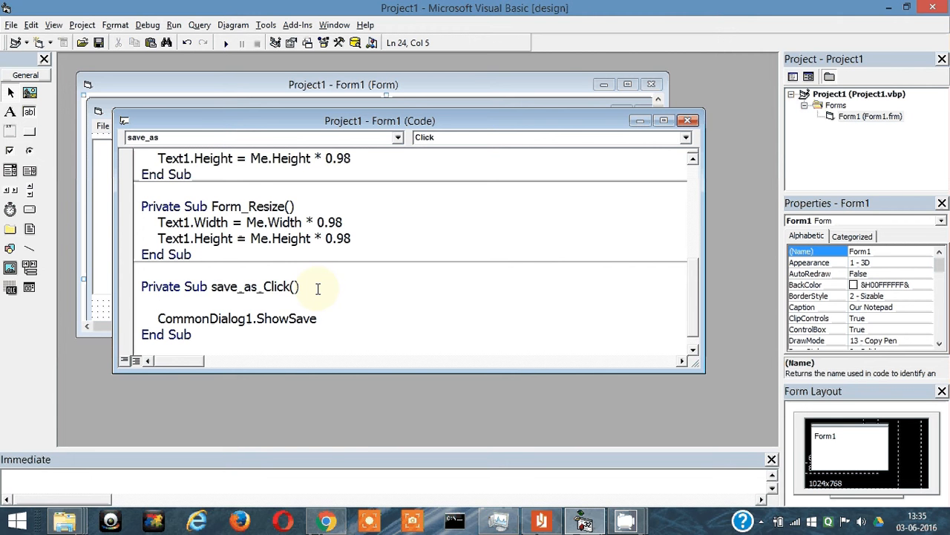
Declare 'Dim name As String' in the save_as_Click handler
type("dim name")
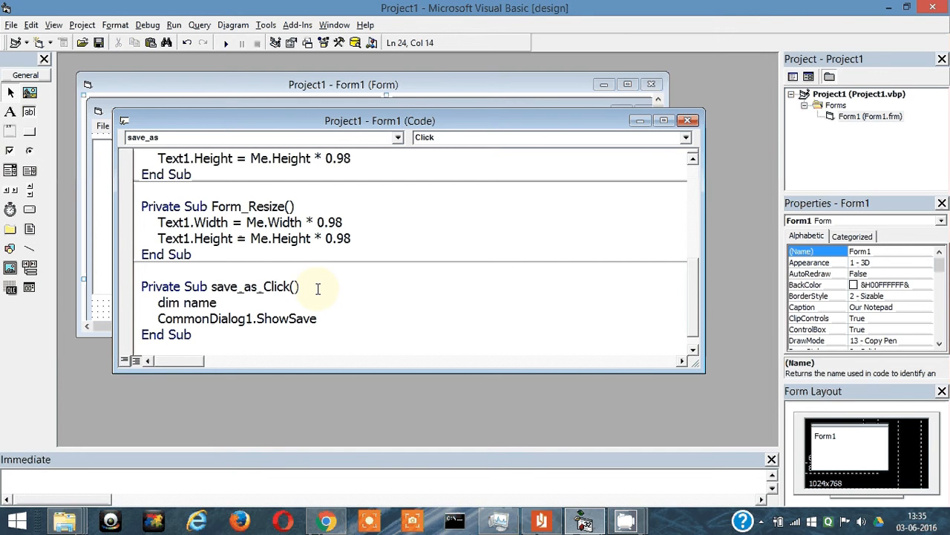
type("s String")
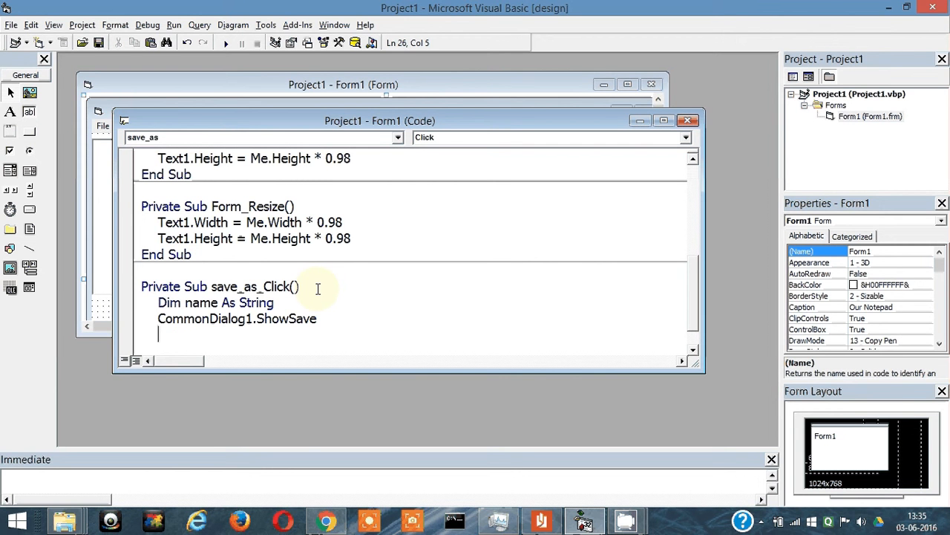
Add 'x = MsgBox(CommonDialog1.FileName)' and run the project to test it
type("x=msgb")
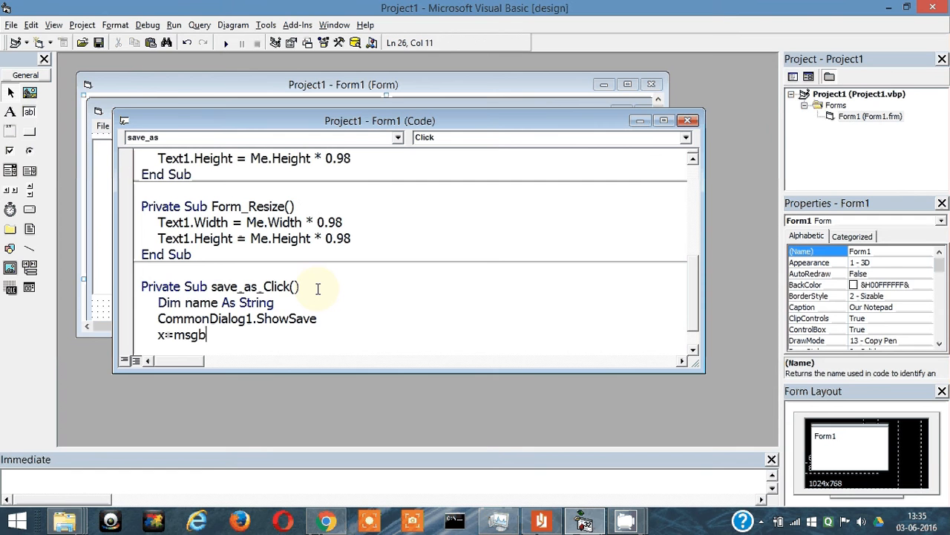
type("ox()")
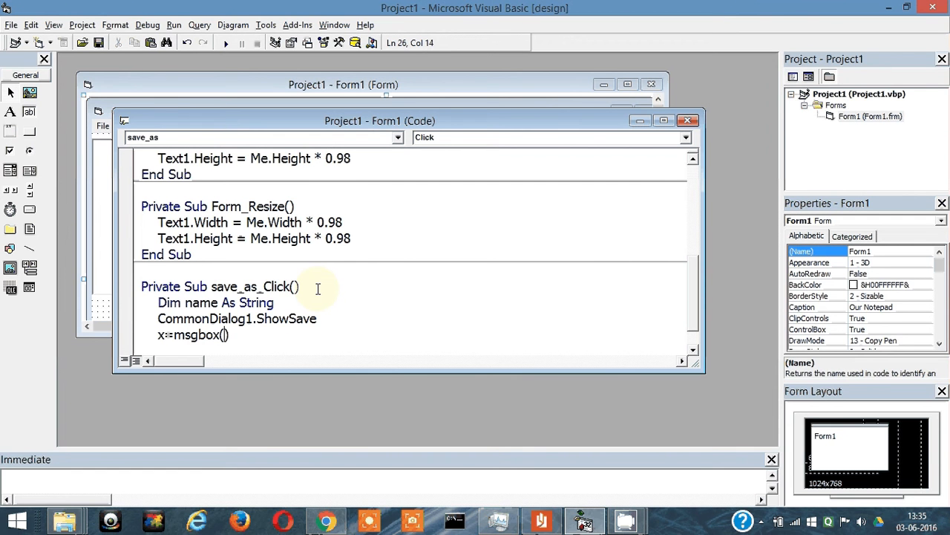
type("commondialog1.")
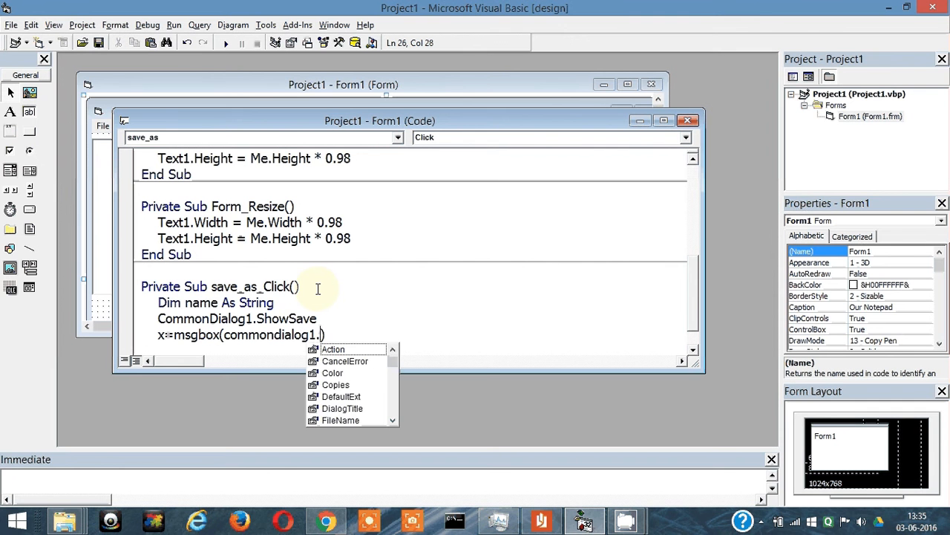
type("file")
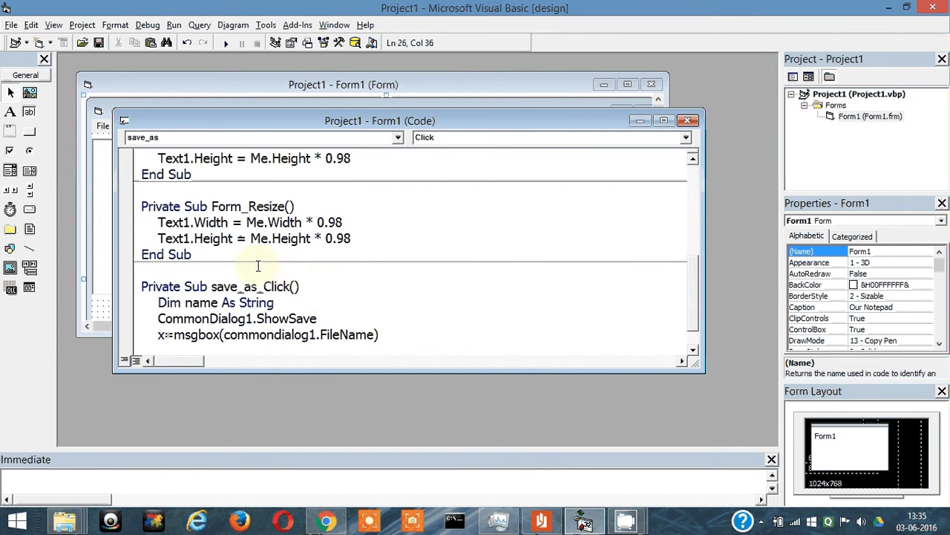
left_click(226, 42)
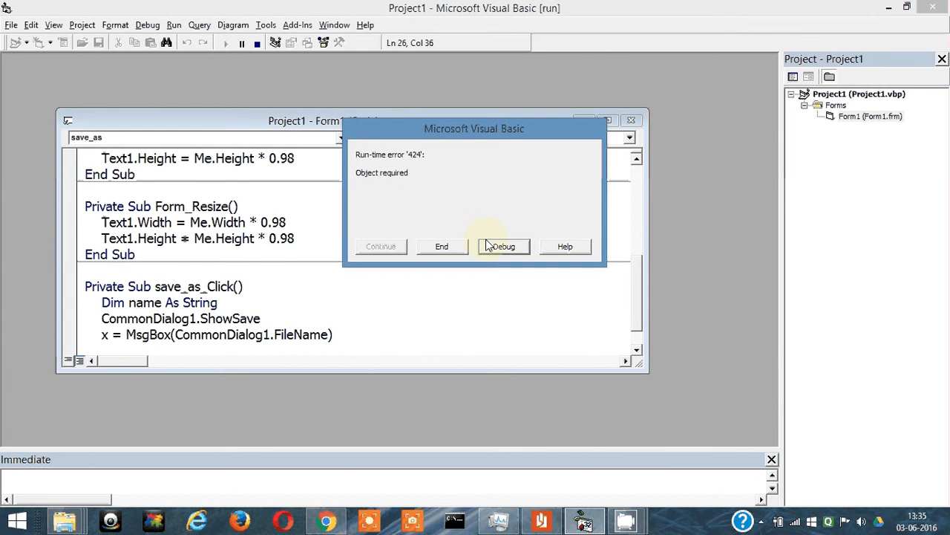
Debug the error 424 box, select the outdated Text1 reference in Form_Load, and stop the run
left_click(502, 247)
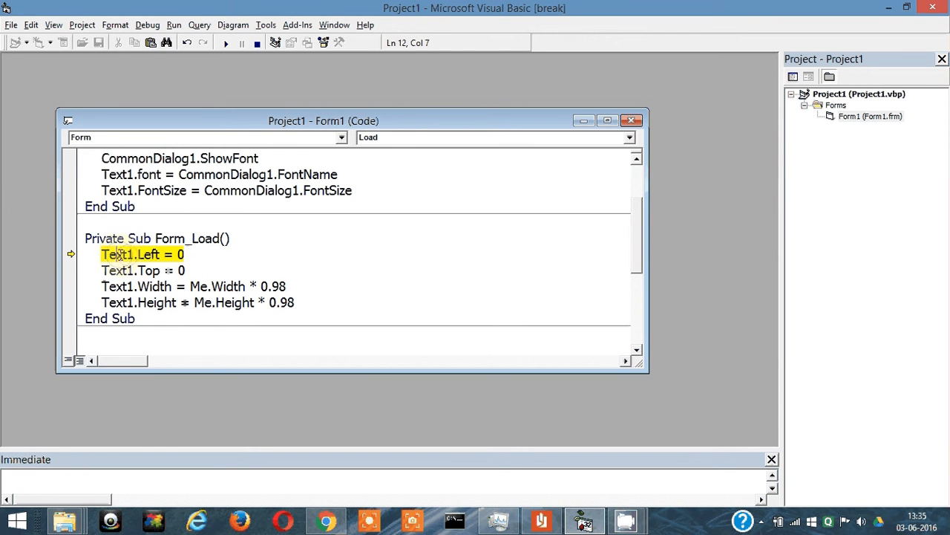
double_click(117, 254)
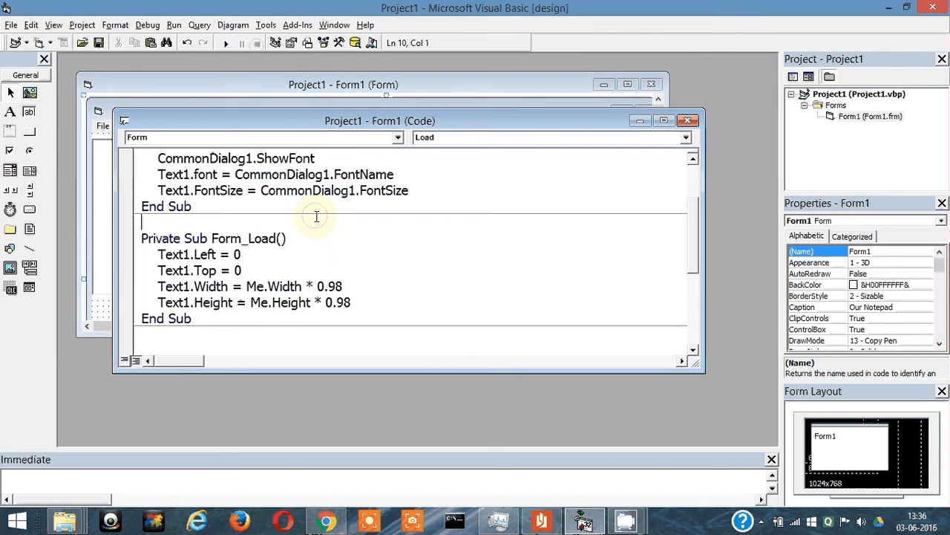
left_click(31, 23)
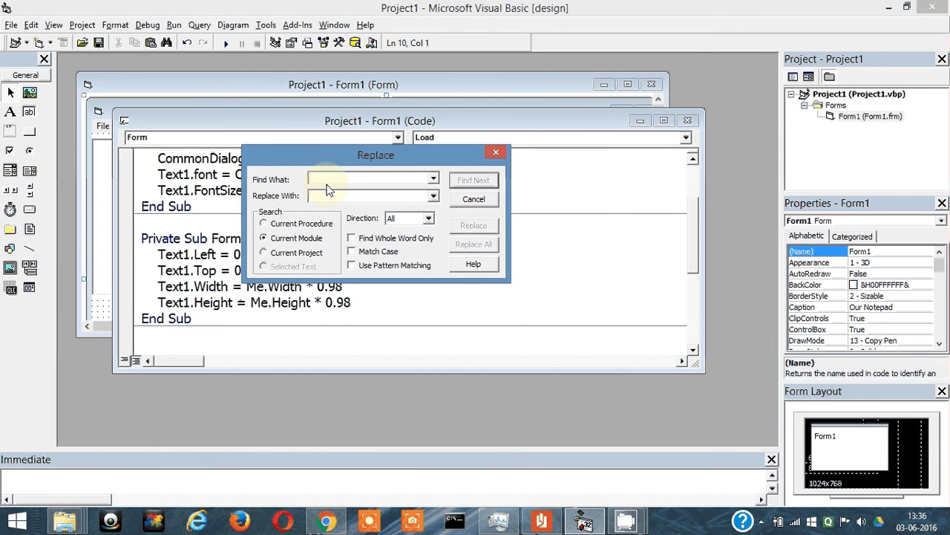
Replace every Text1 with textArea via Replace All, acknowledging the 8 replacements
type("Text")
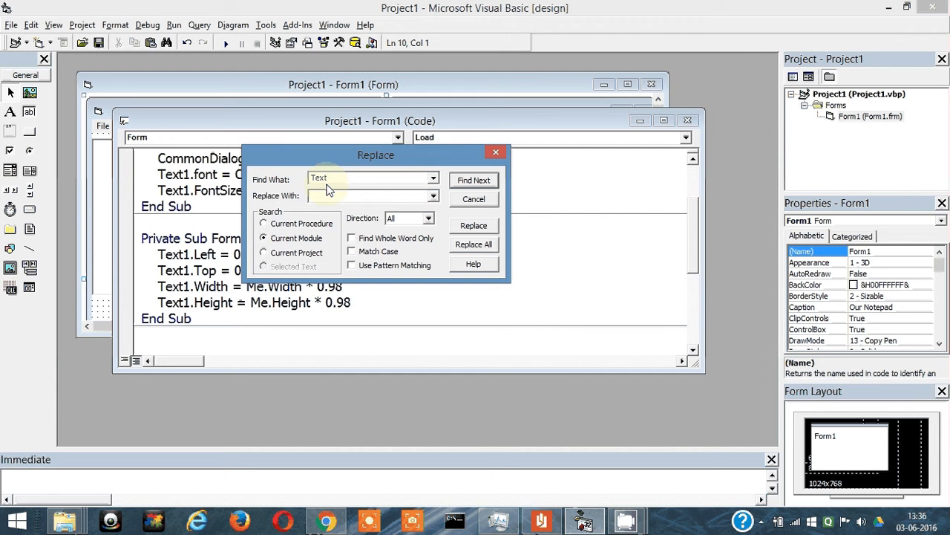
type("textArea")
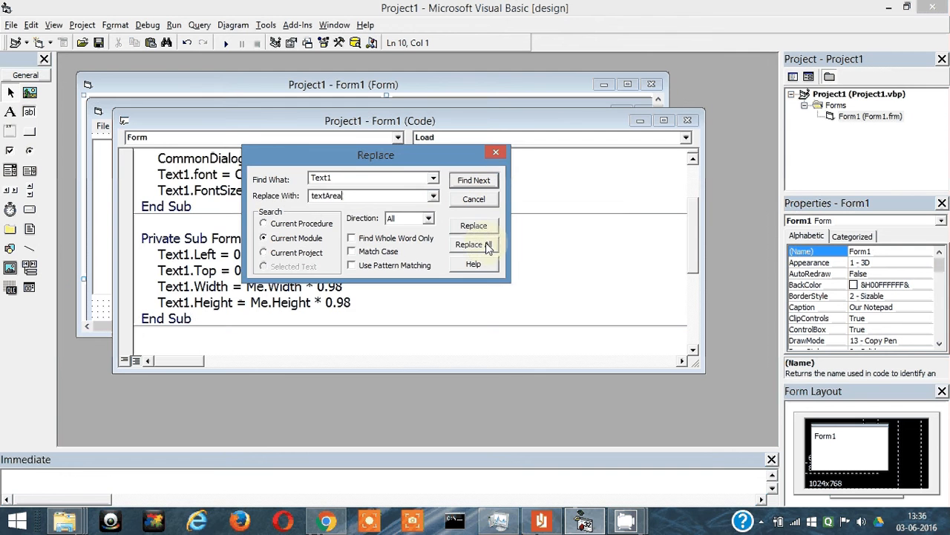
left_click(474, 243)
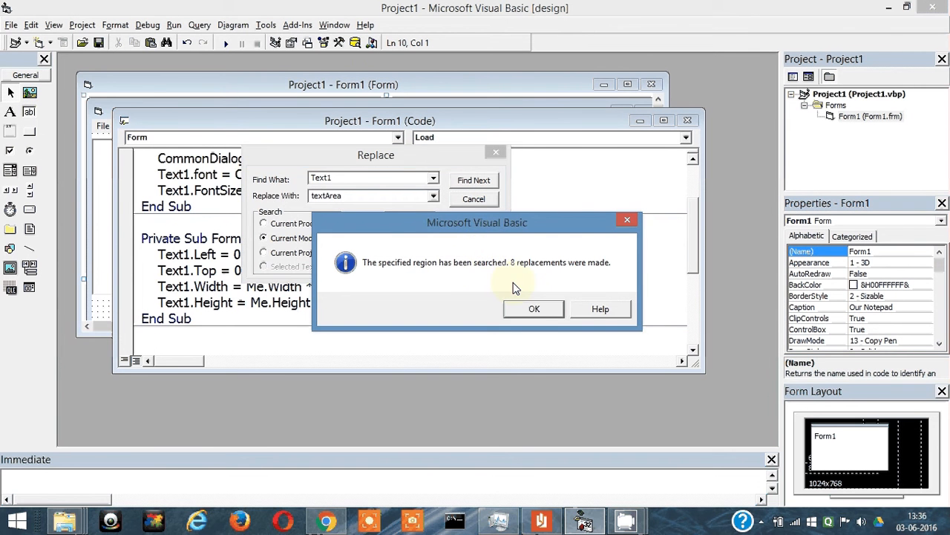
left_click(534, 309)
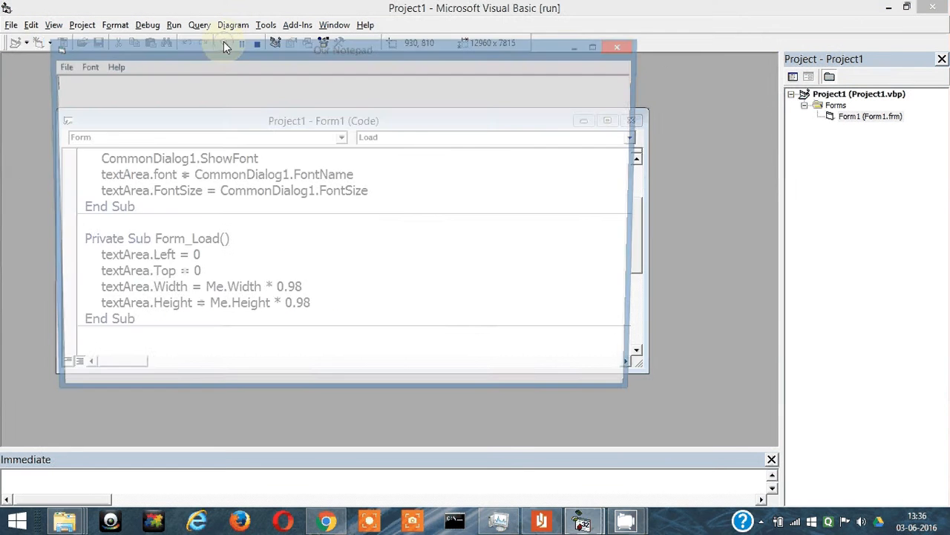
Use File > Save As in the running notepad to save under the name 'test'
left_click(59, 65)
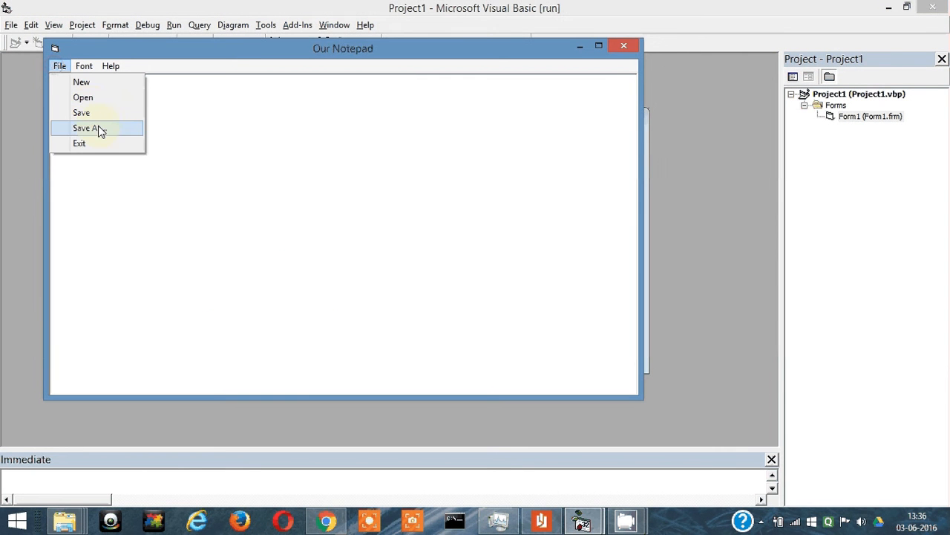
left_click(87, 128)
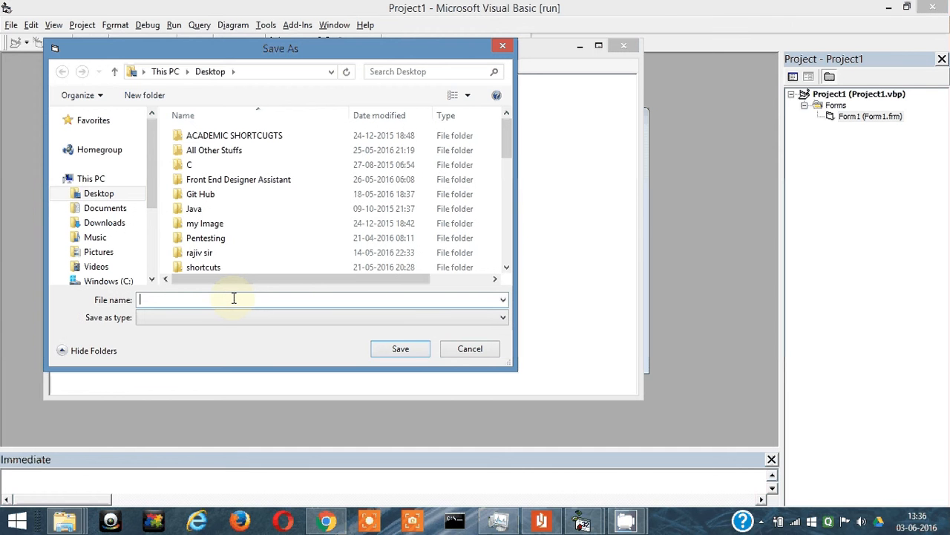
type("test")
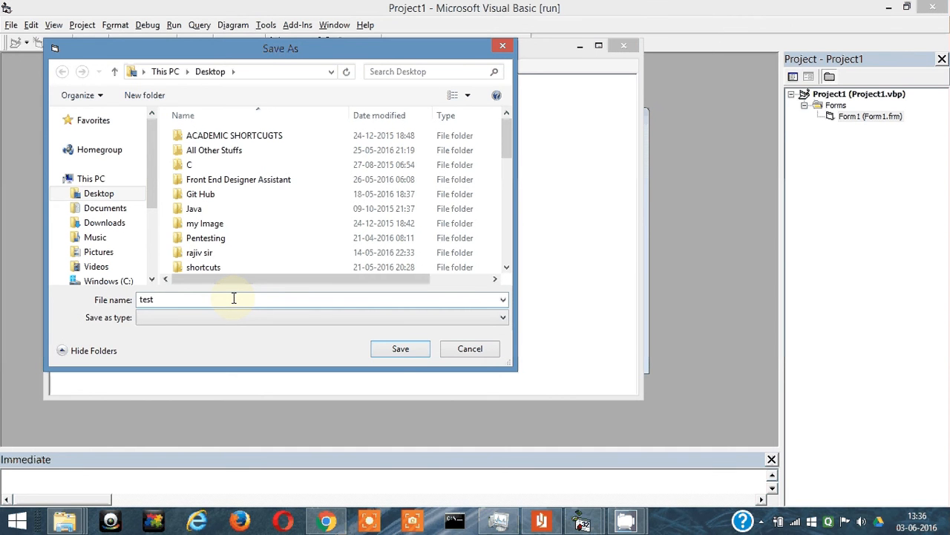
left_click(400, 348)
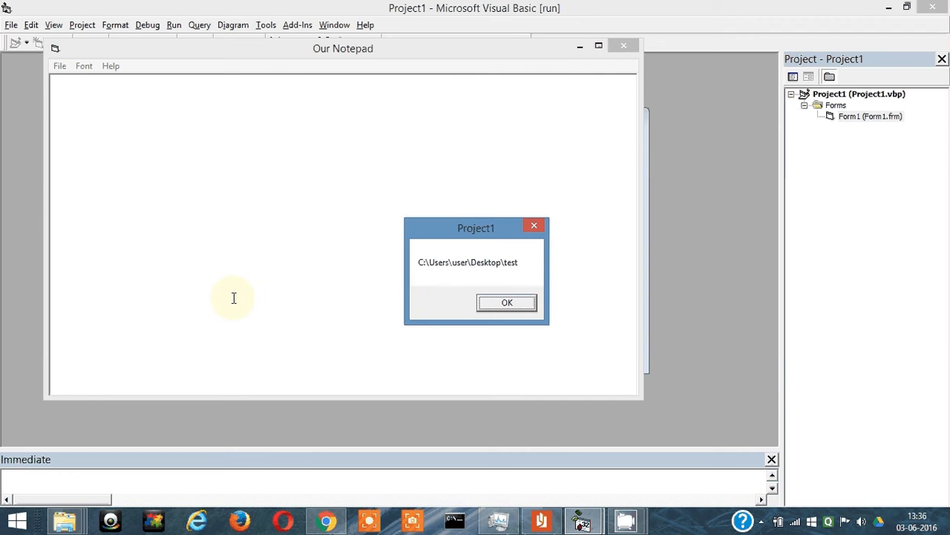
mouse_move(445, 250)
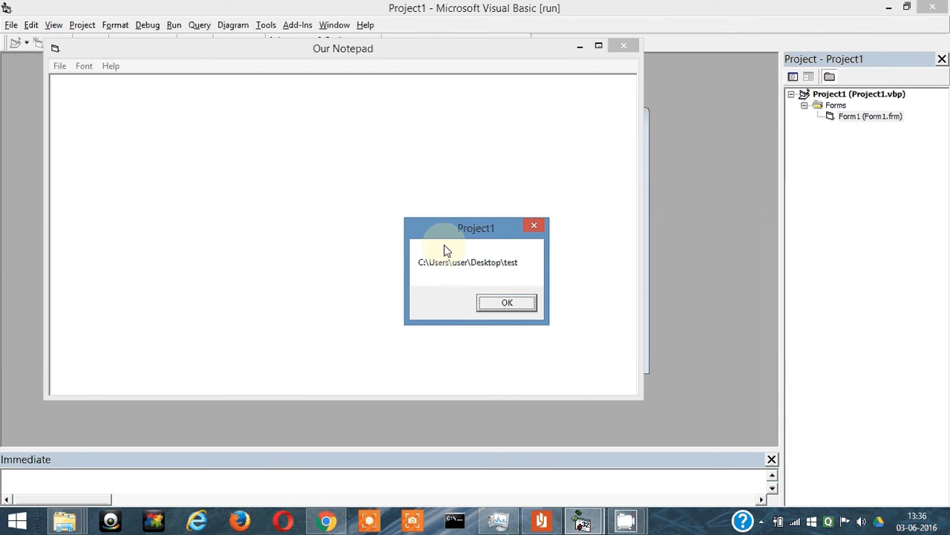
mouse_move(463, 274)
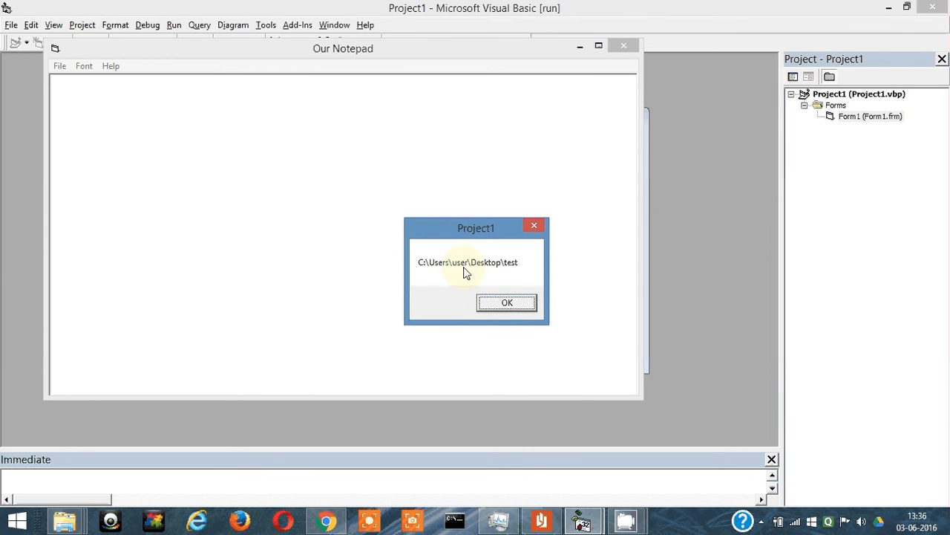
mouse_move(522, 273)
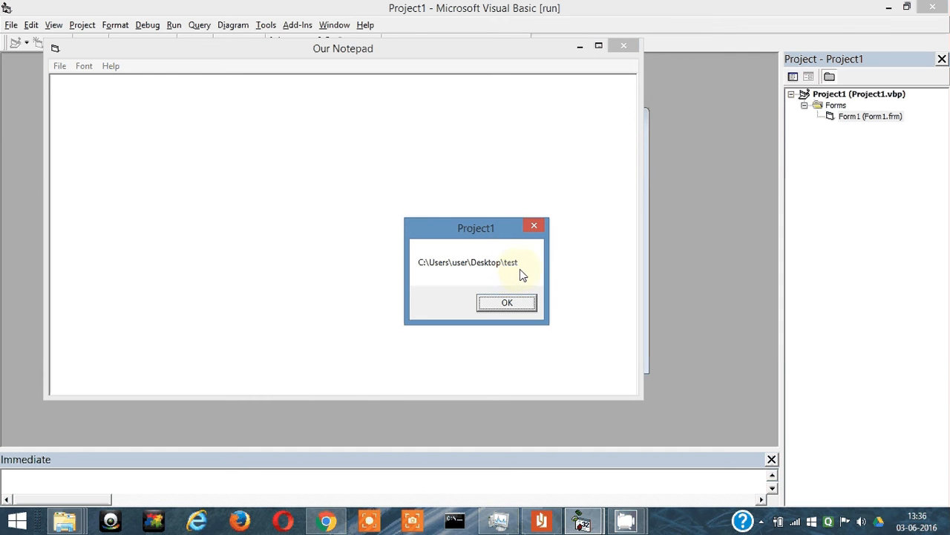
mouse_move(523, 288)
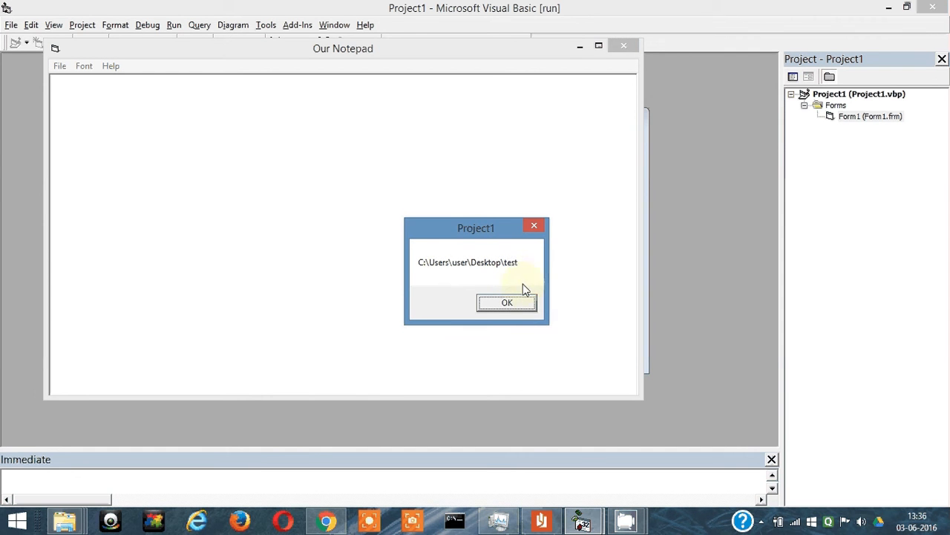
Dismiss the message showing the chosen file path and close the running form
left_click(507, 303)
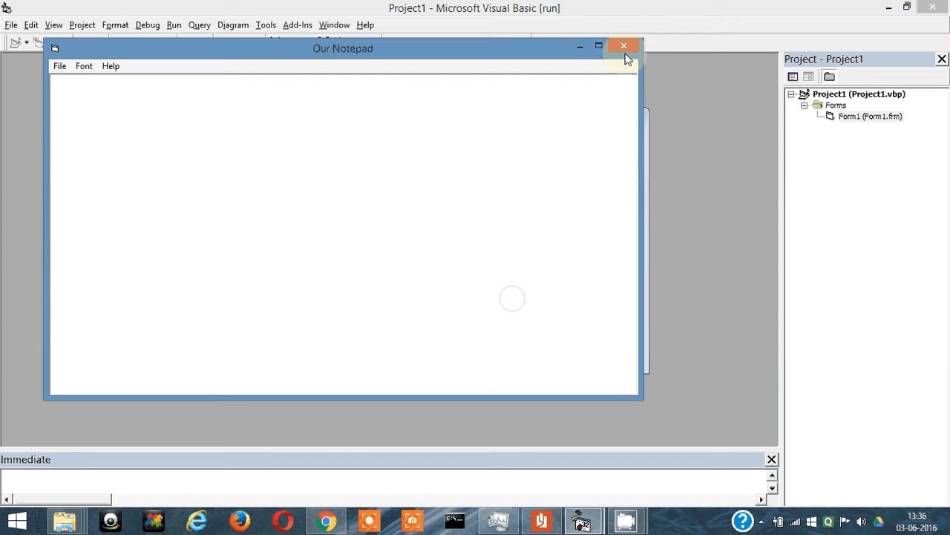
left_click(624, 45)
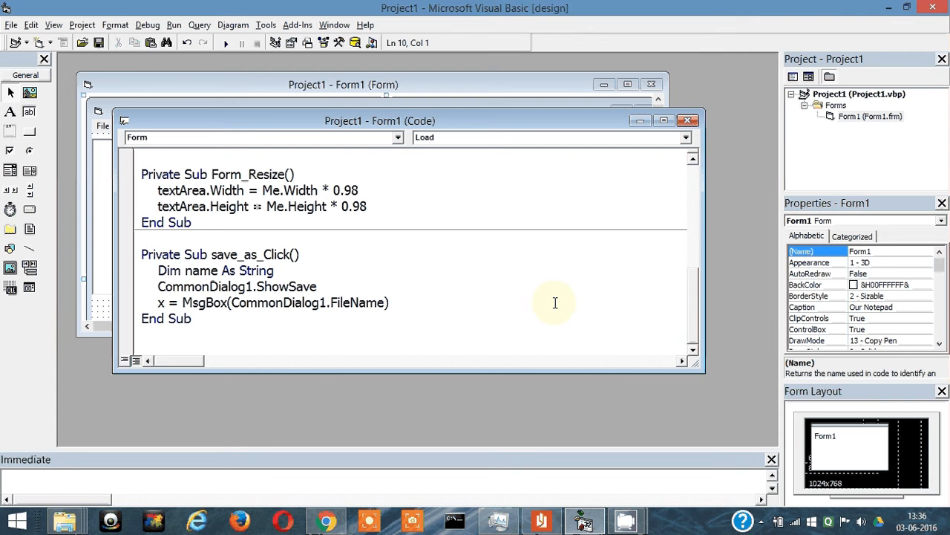
mouse_move(484, 321)
type("name")
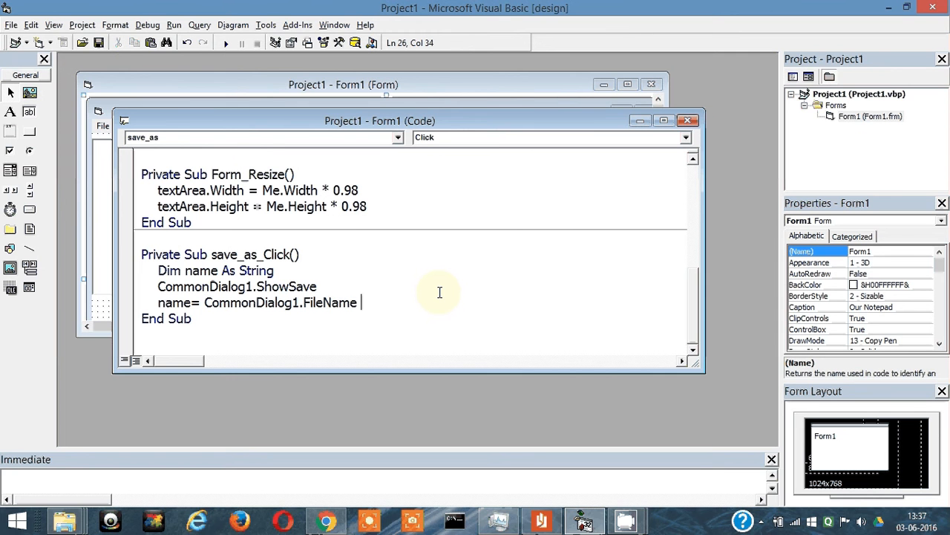
Change the line to name = CommonDialog1.FileName & ".txt"
type("& \"\"")
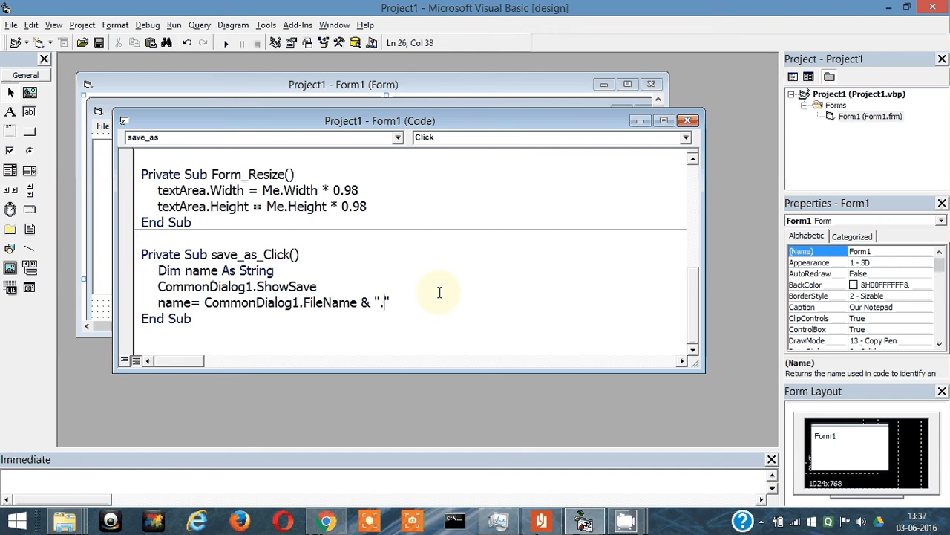
type("txt")
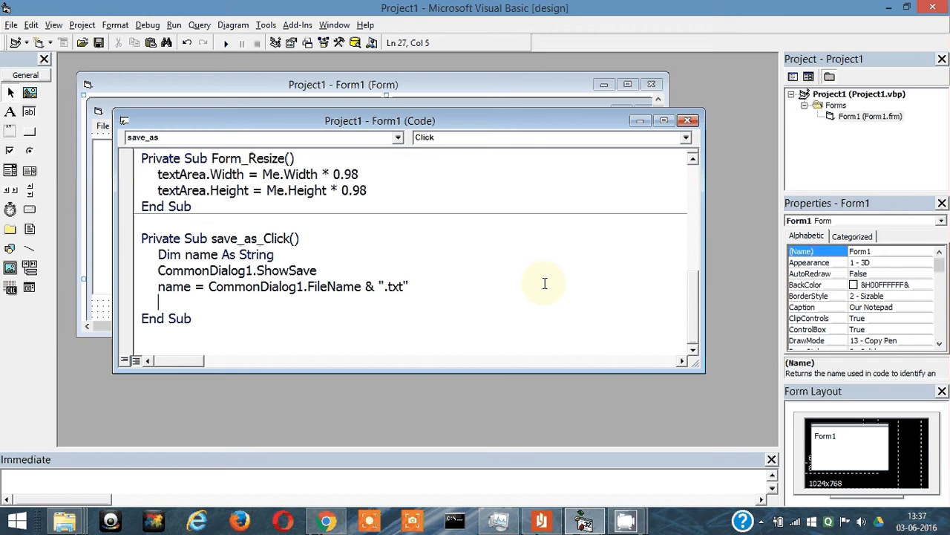
Write 'Open name For Append As #1' in the Save As handler
type("open")
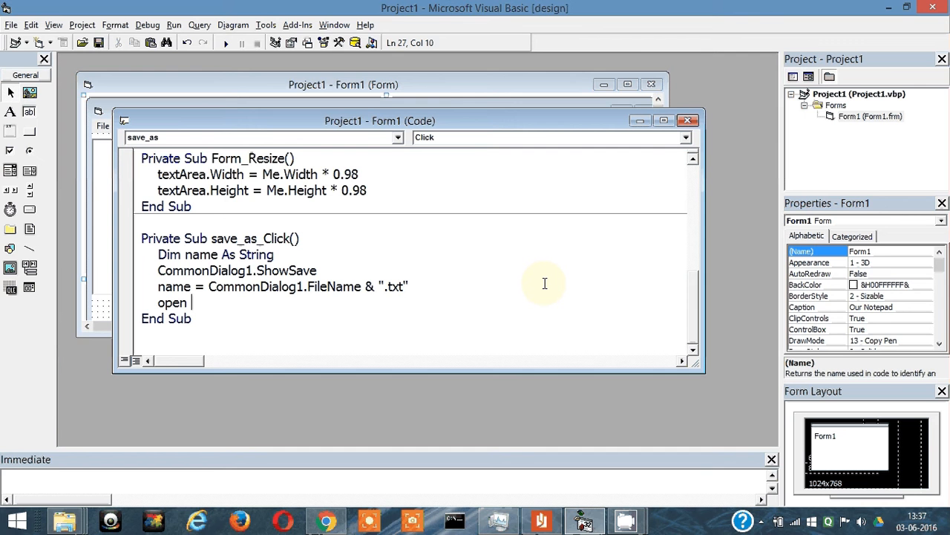
type("name as")
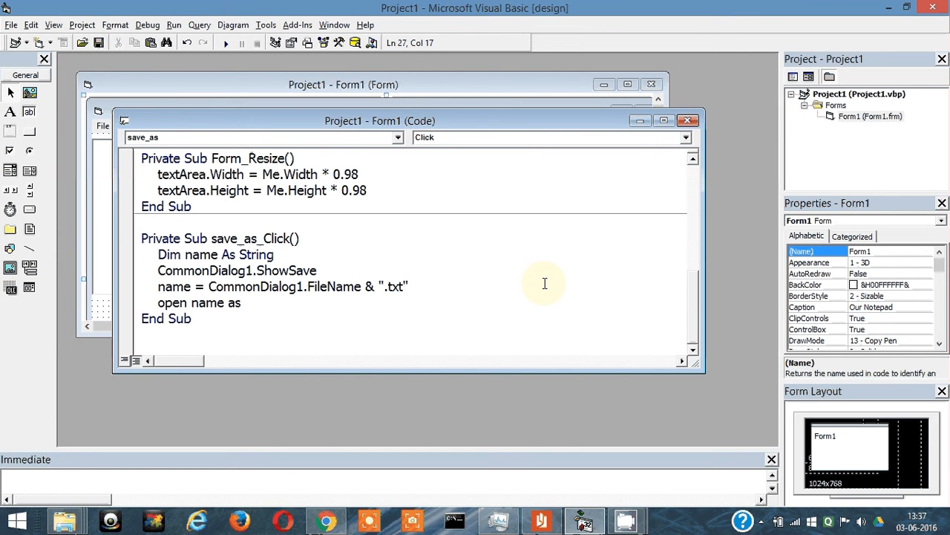
type("appe")
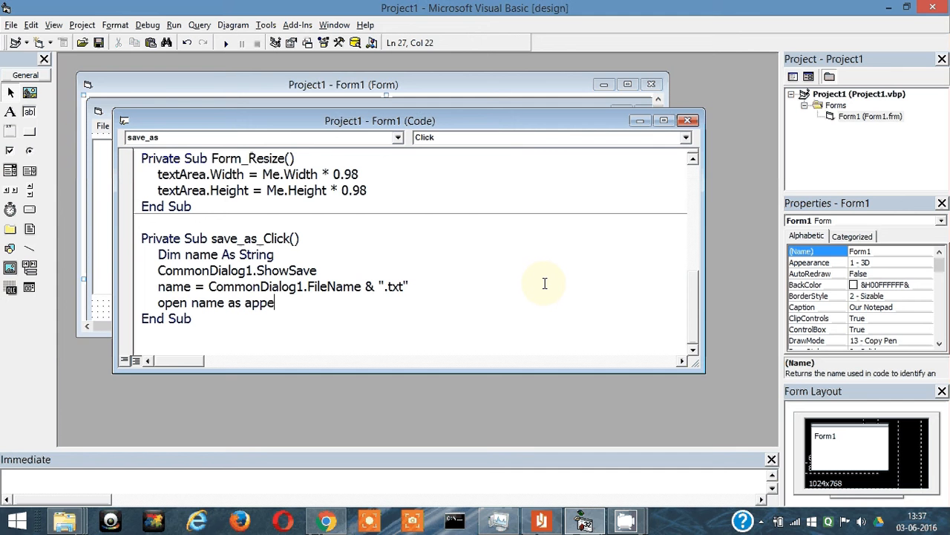
type("nd")
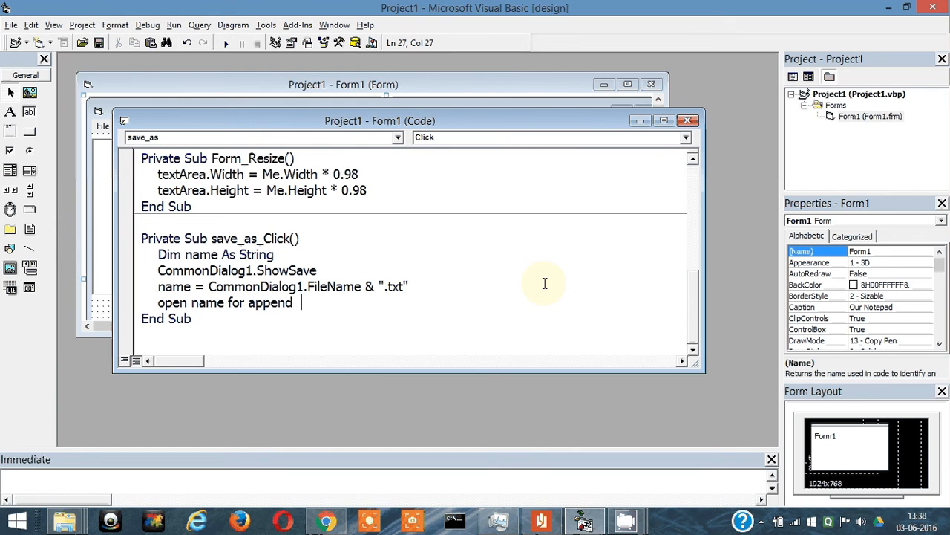
type("as #1")
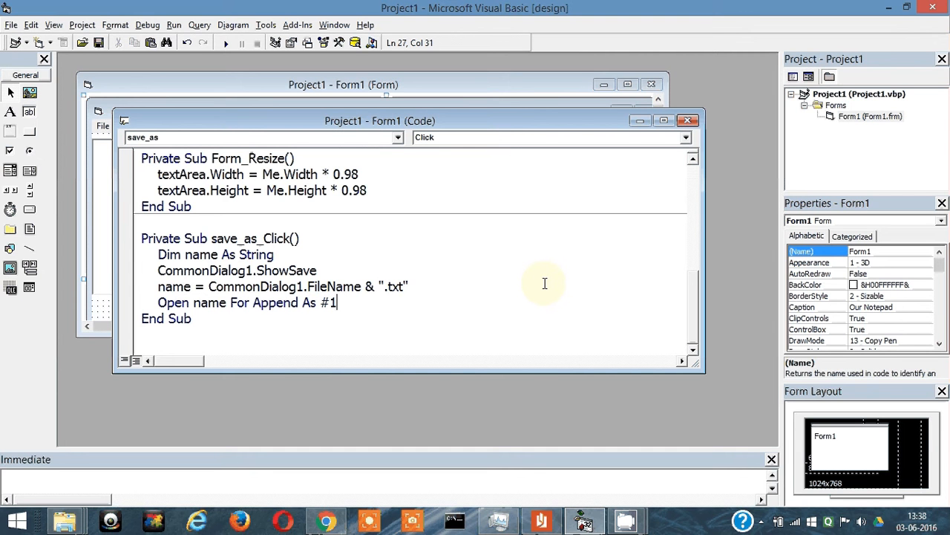
key("enter")
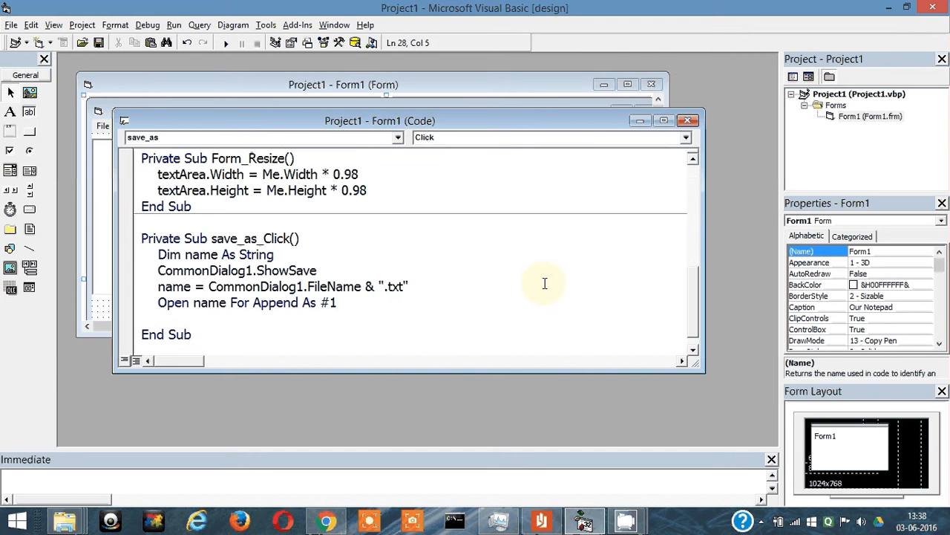
Add 'Print #1, textArea.Text' followed by a 'Close #1' statement
type("print")
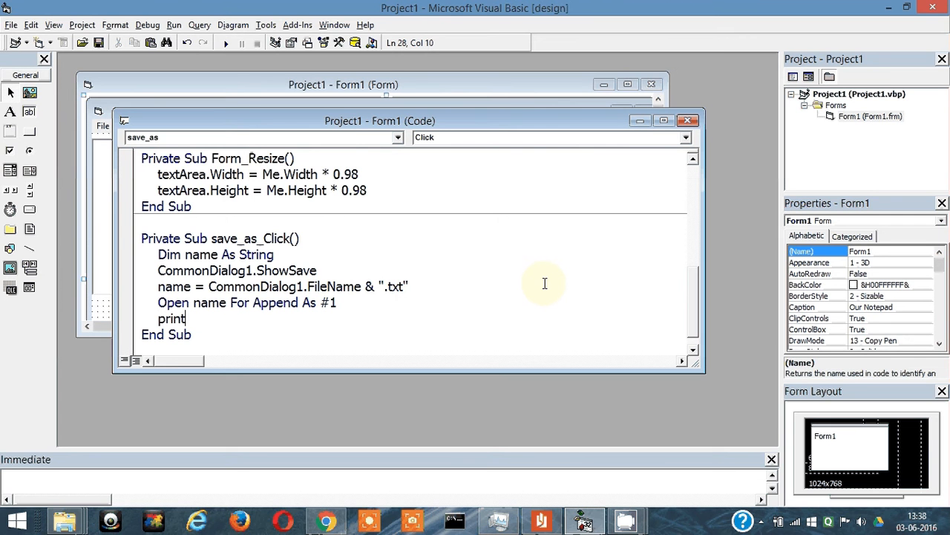
type("#1")
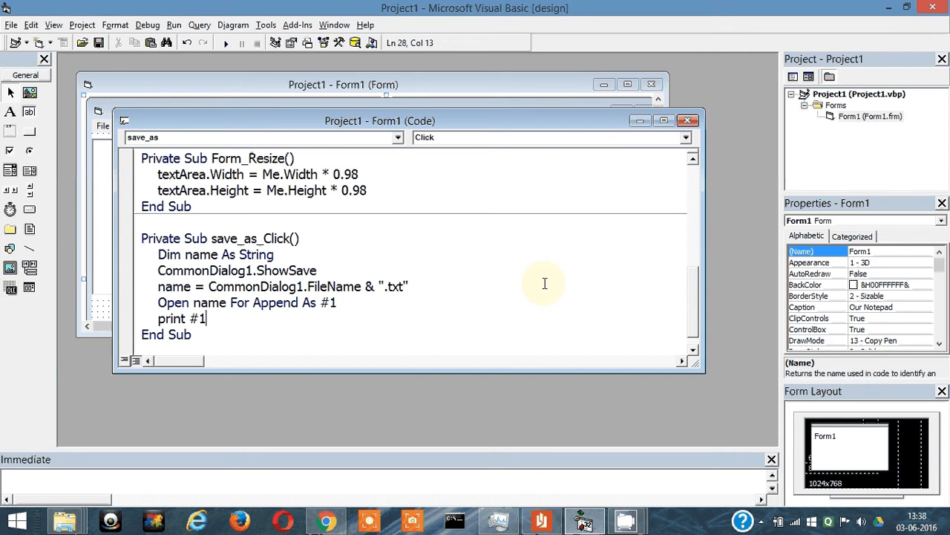
type(",t")
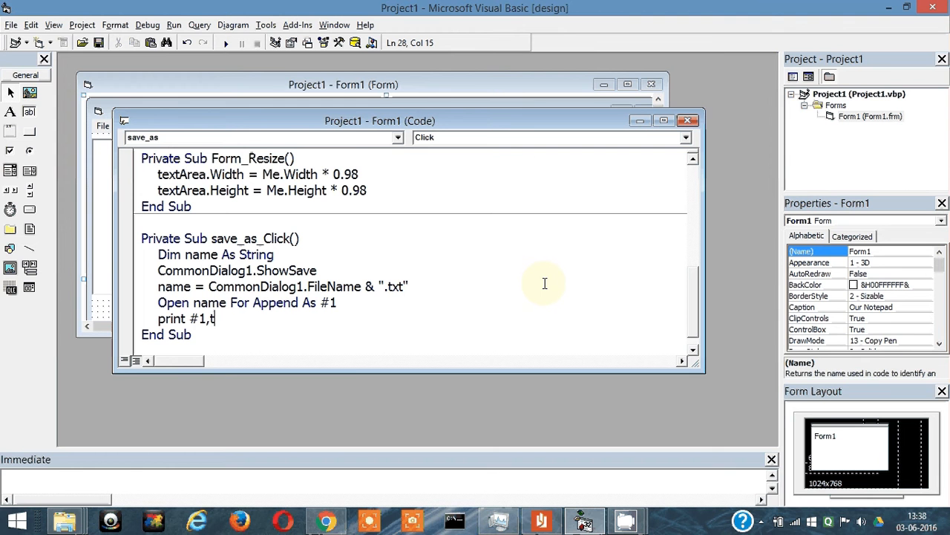
type("extArea")
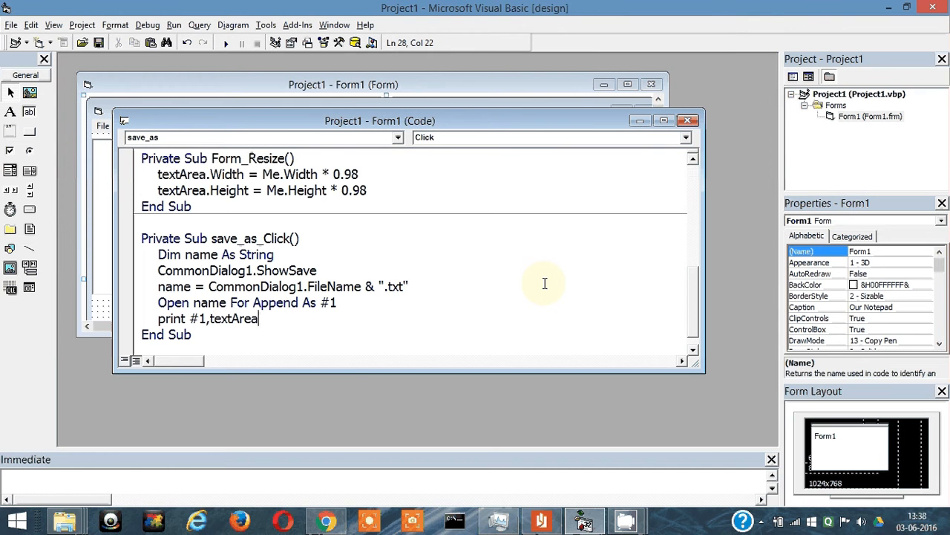
type(".Text")
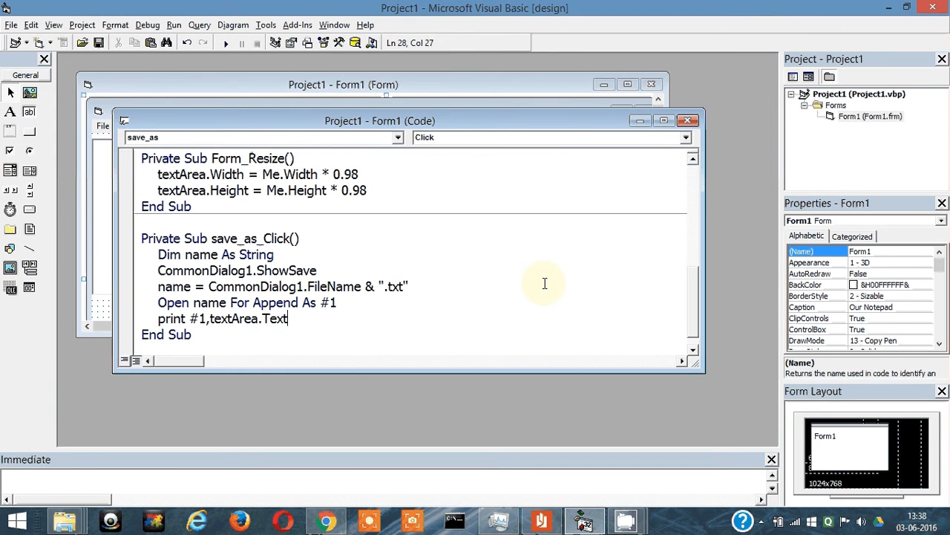
key("enter")
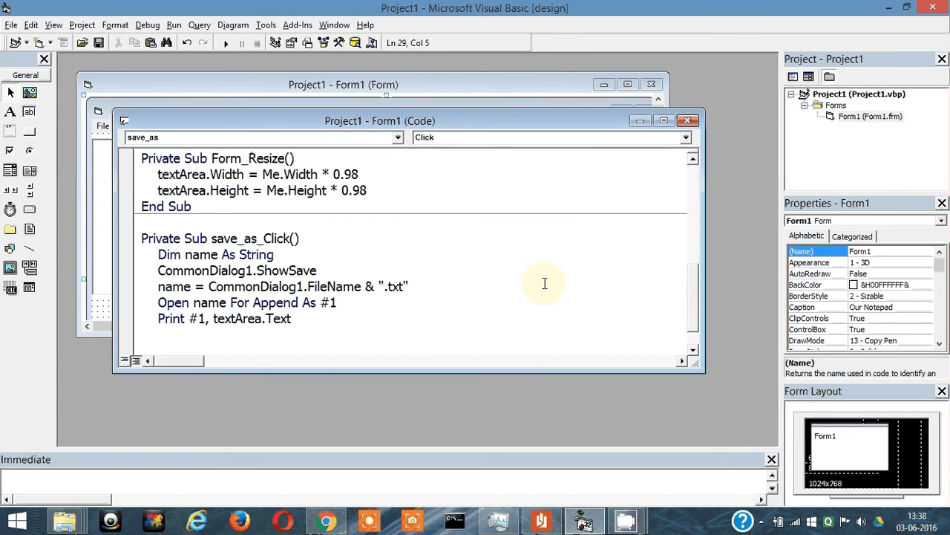
type("close #")
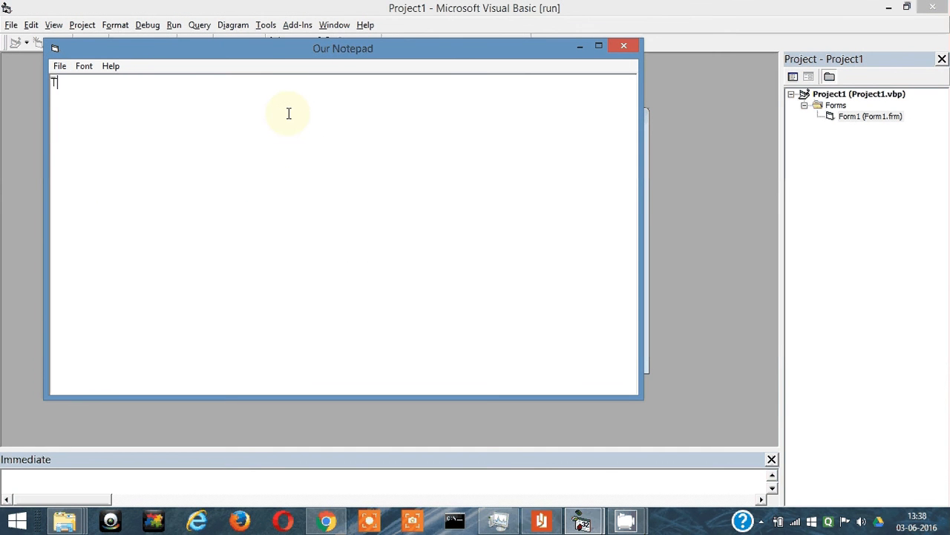
Type 'This is a text file' in the running notepad and choose File > Save As
type("his is a text file")
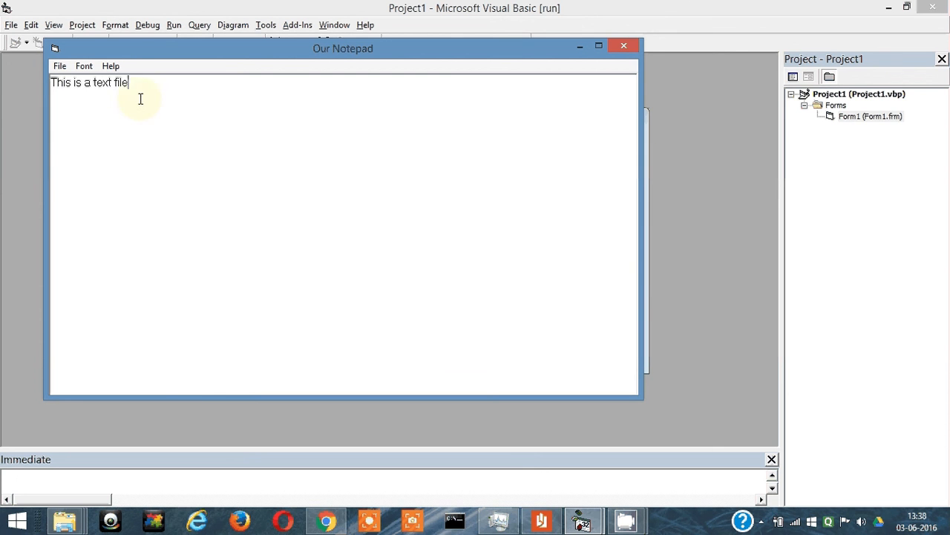
left_click(60, 66)
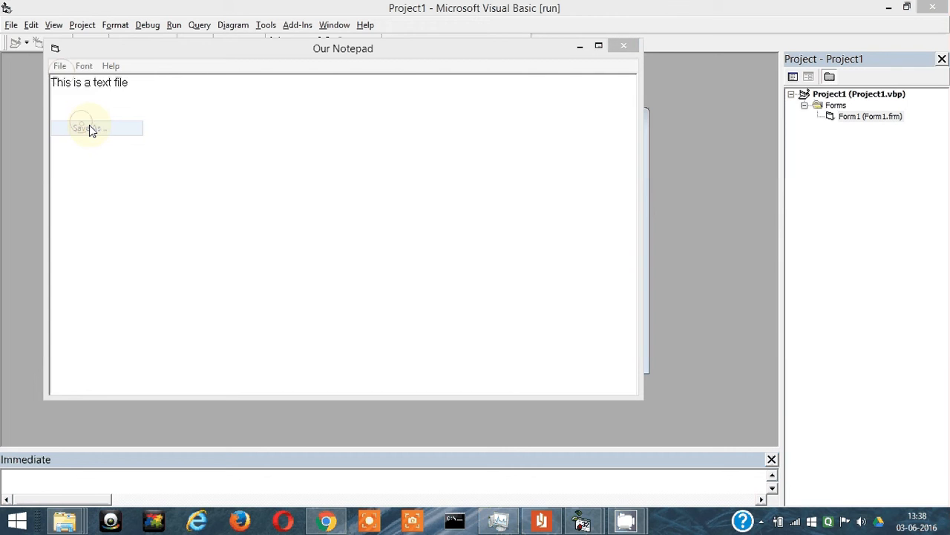
left_click(88, 128)
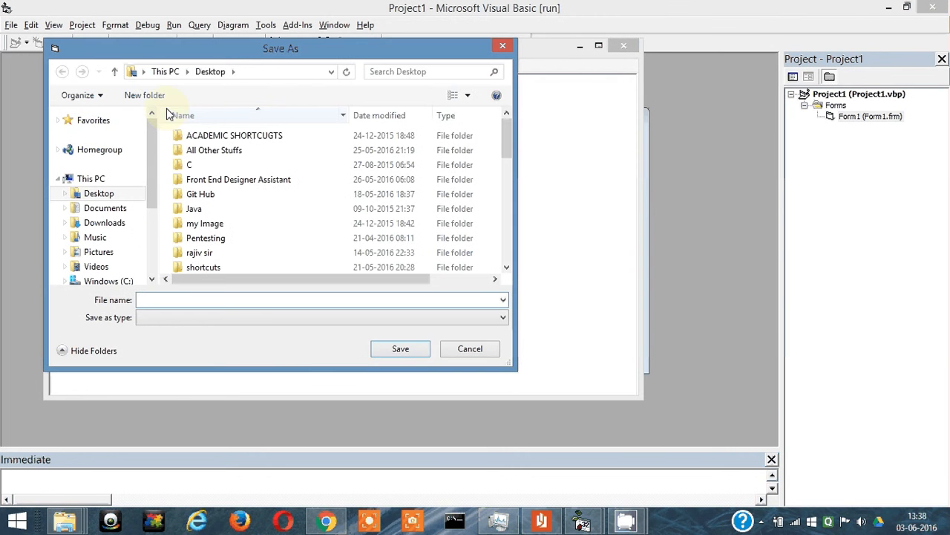
Browse to the Desktop folder and save the file as test
left_click(90, 179)
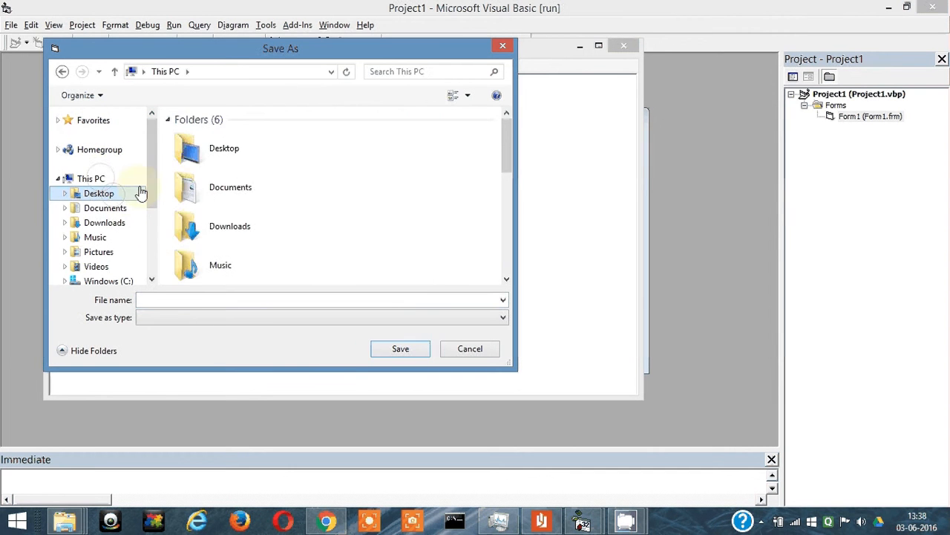
double_click(98, 193)
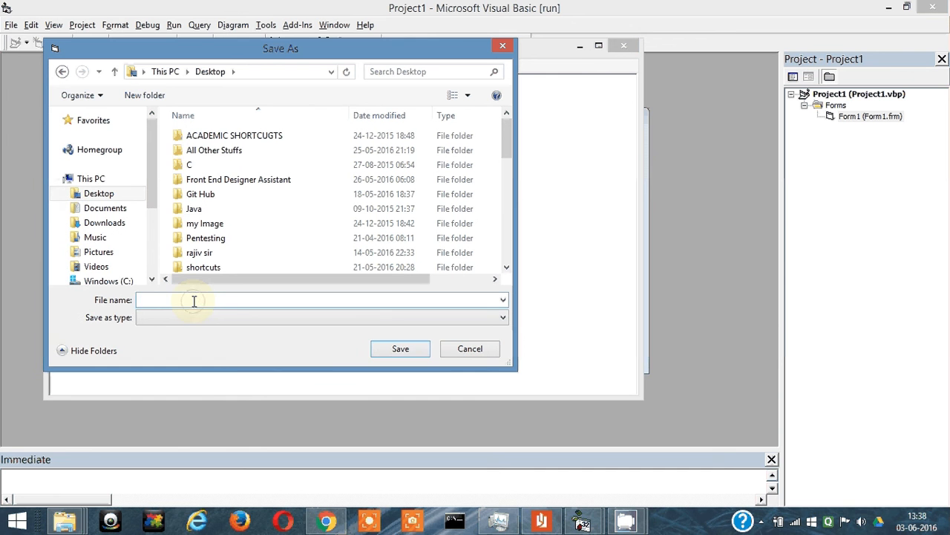
type("tex")
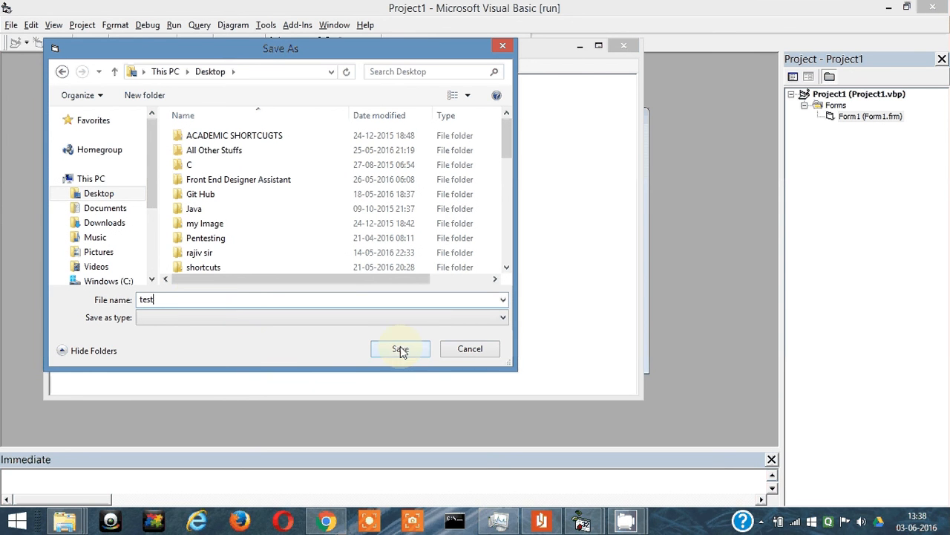
left_click(401, 349)
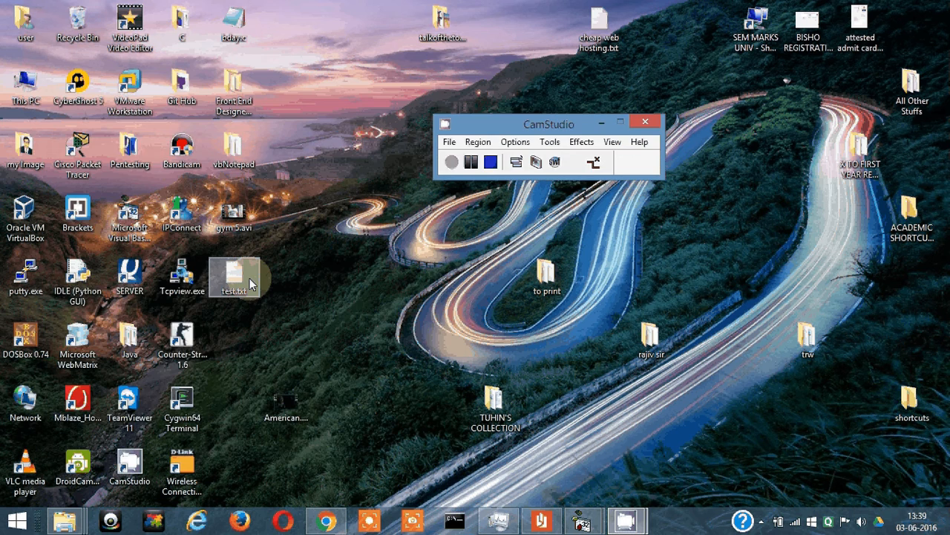
Open test.txt from the desktop in Notepad to confirm it reads 'This is a text file'
double_click(235, 270)
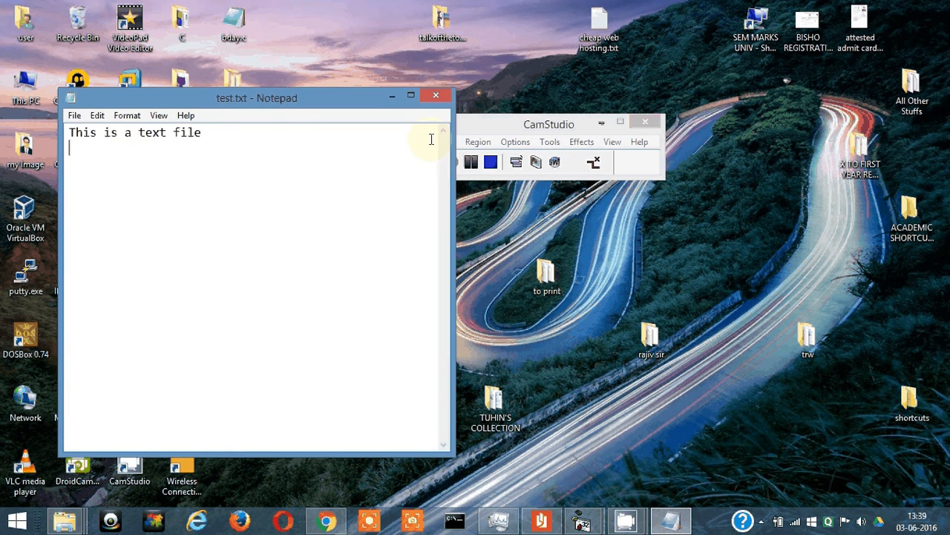
left_click(437, 95)
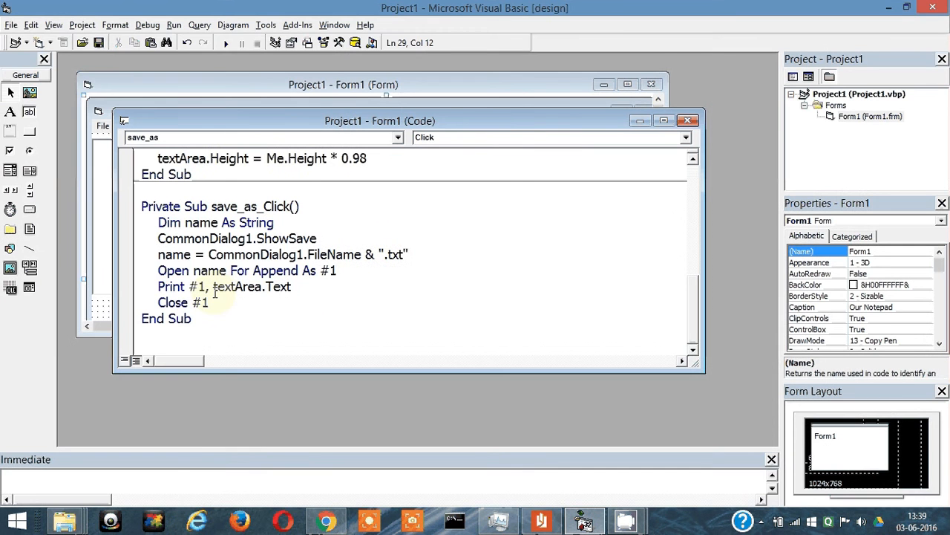
double_click(211, 271)
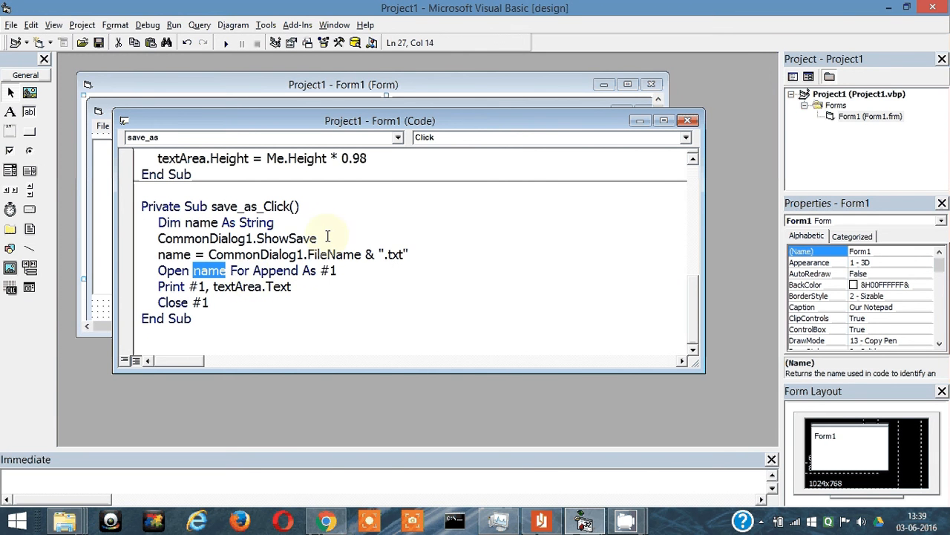
left_click(318, 238)
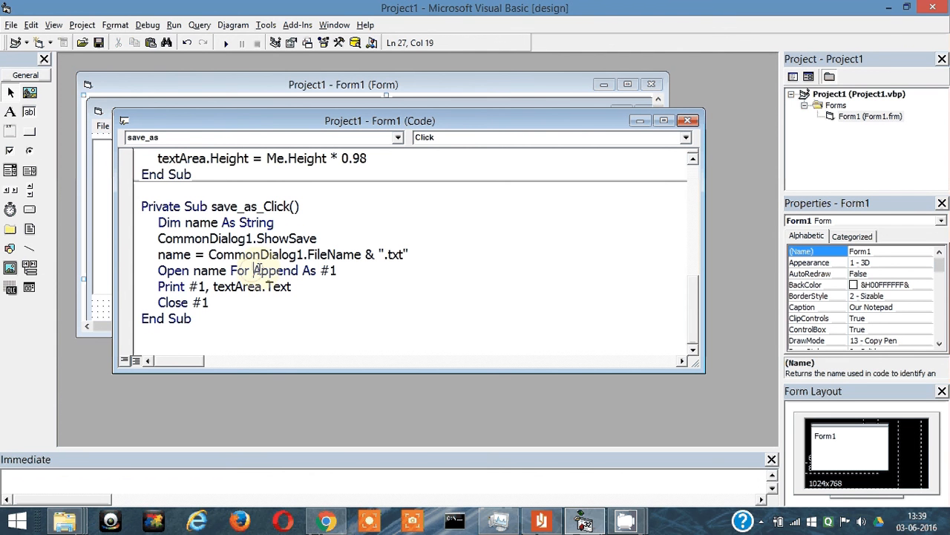
double_click(269, 271)
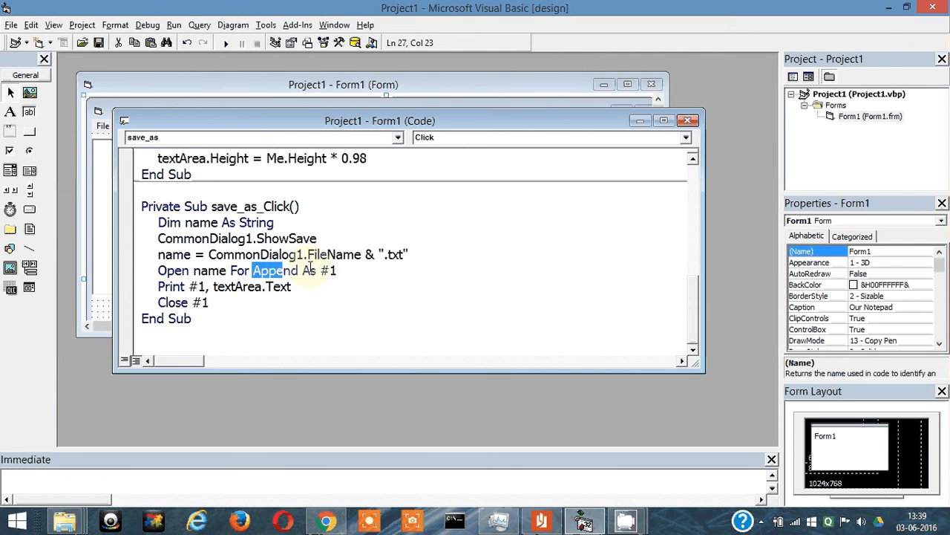
left_click(303, 285)
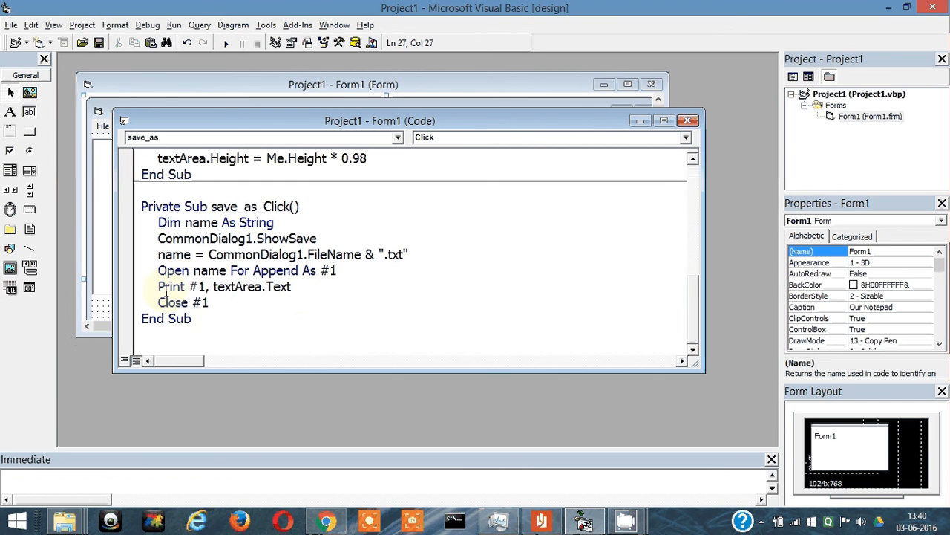
left_click(258, 270)
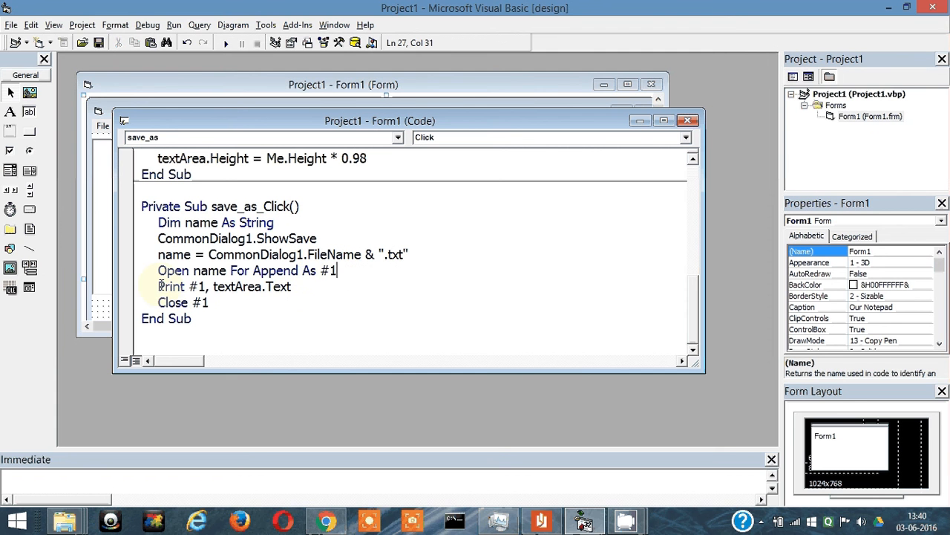
double_click(169, 285)
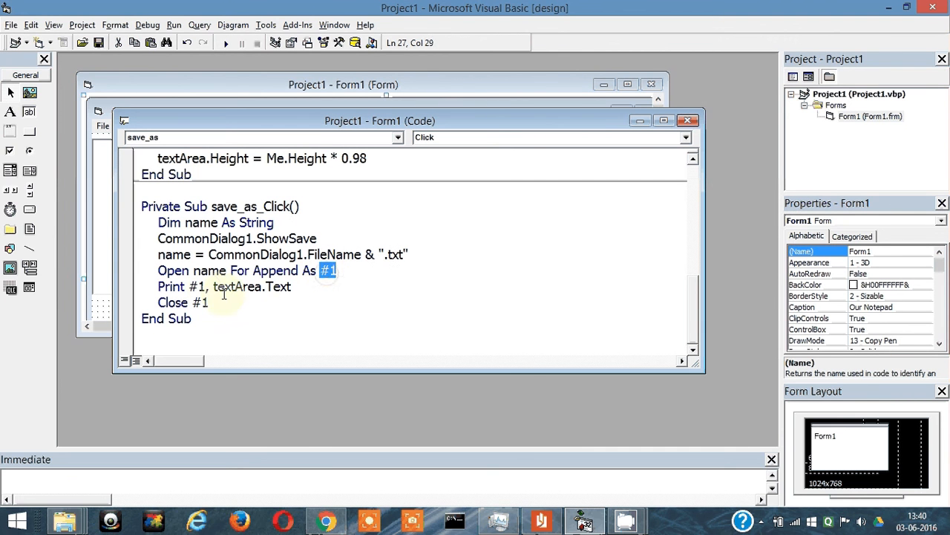
double_click(253, 287)
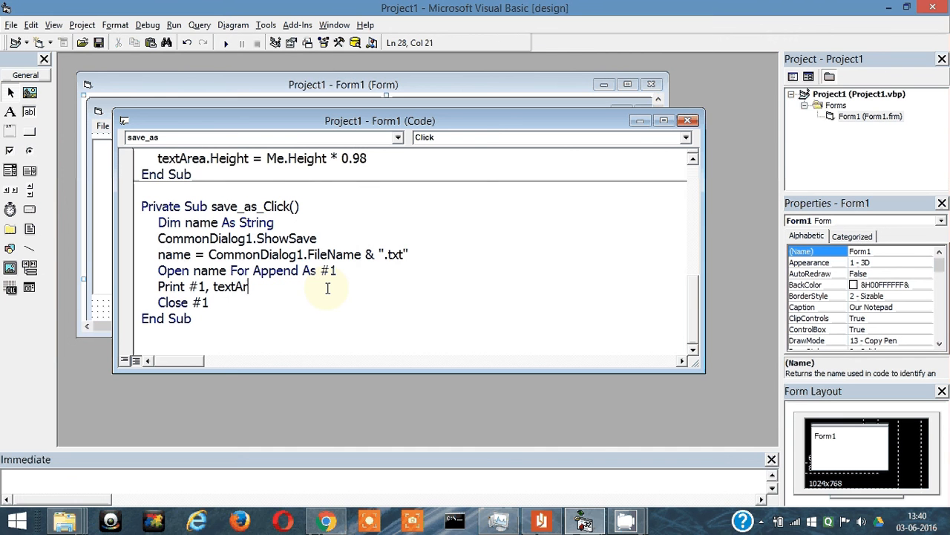
Replace textArea.Text on the Print #1 line with the literal string "youtube"
key("backspace")
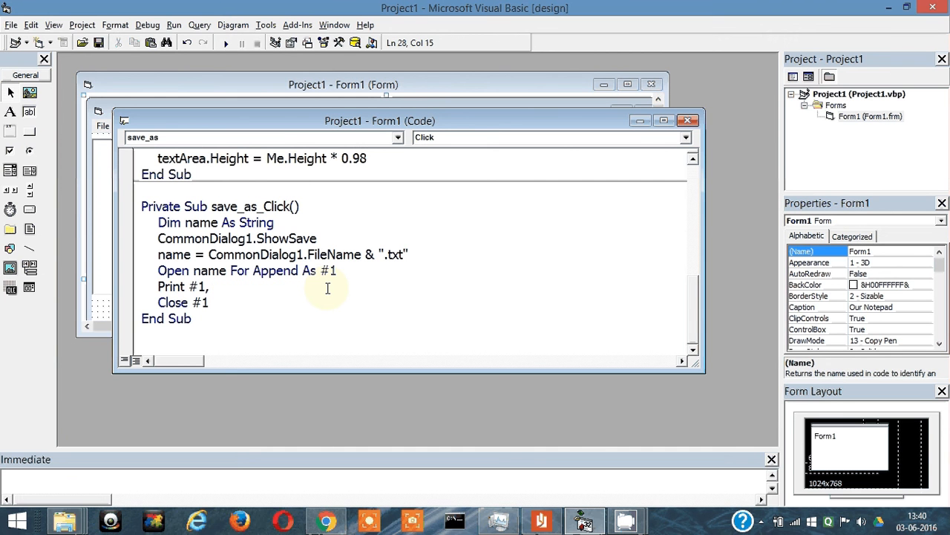
type("\"")
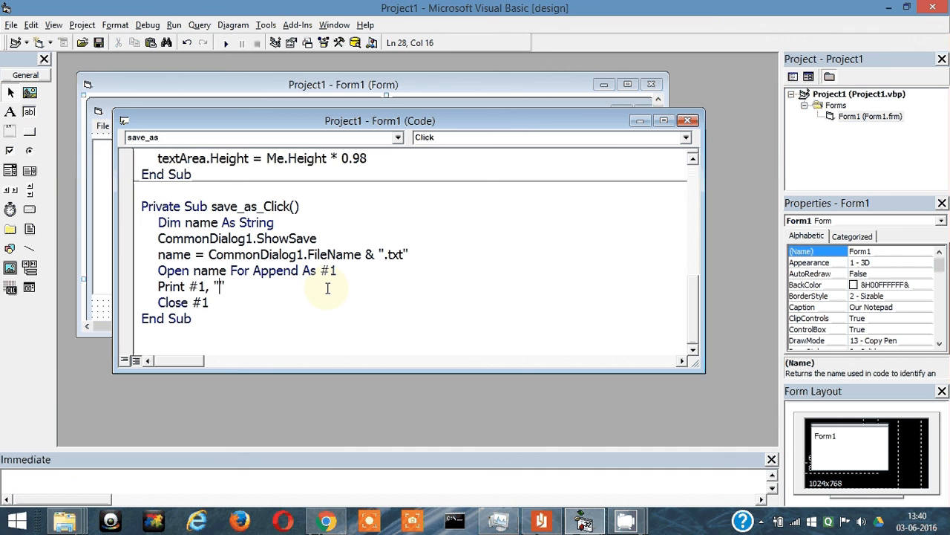
type("yo")
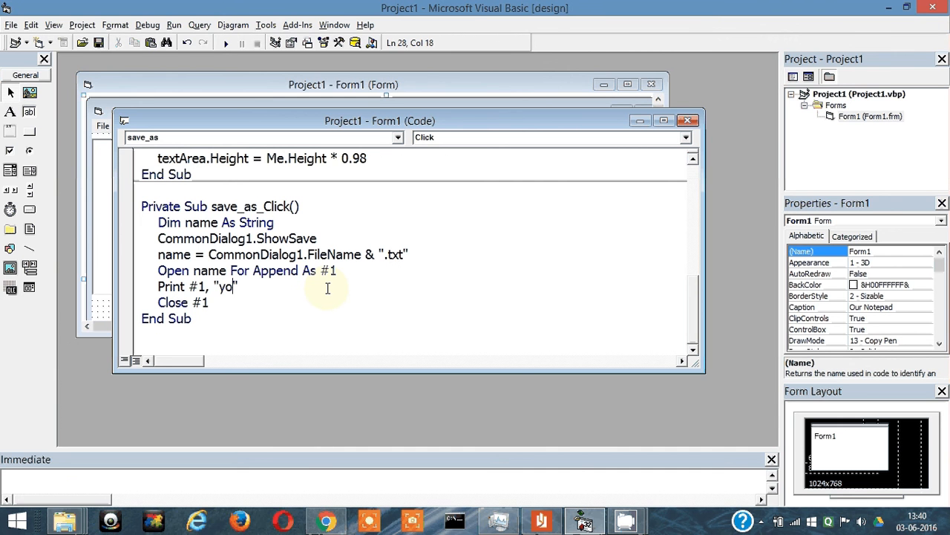
type("utube")
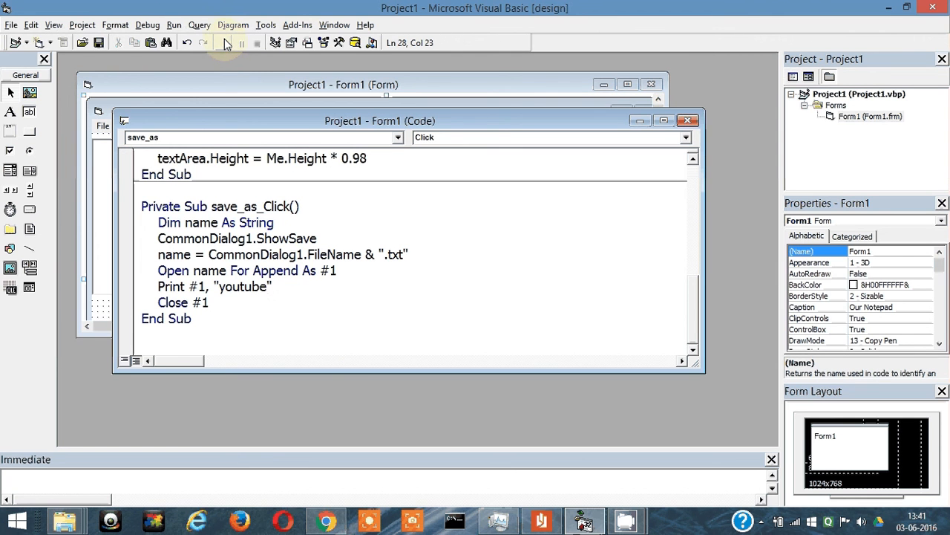
Run the project and enter sample text "gyjhg g jkg hg jhg jhg jh jhg" in the notepad
left_click(225, 41)
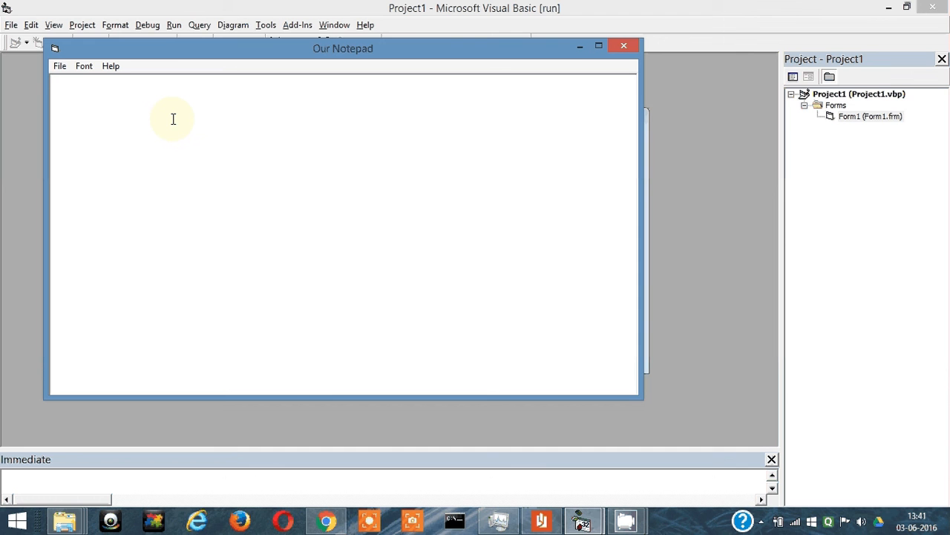
type("gyjhg g jkg hg jhg jhg jh")
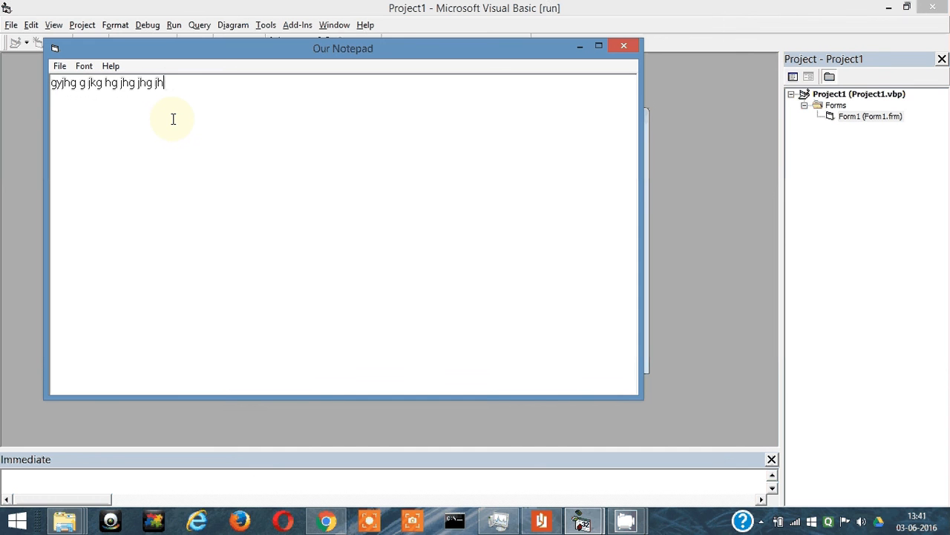
type("jhg")
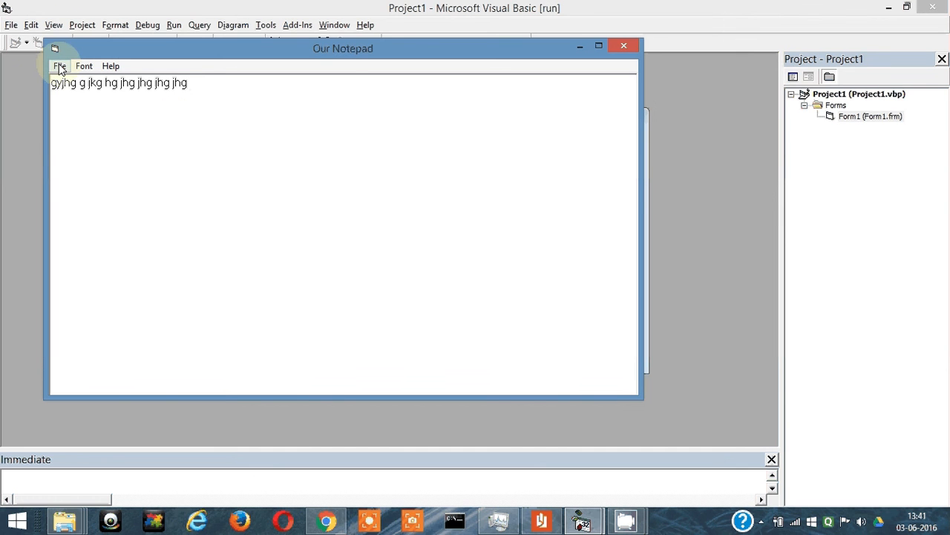
Save the text via File > Save As as test2 and check test2.txt contains only youtube
left_click(59, 66)
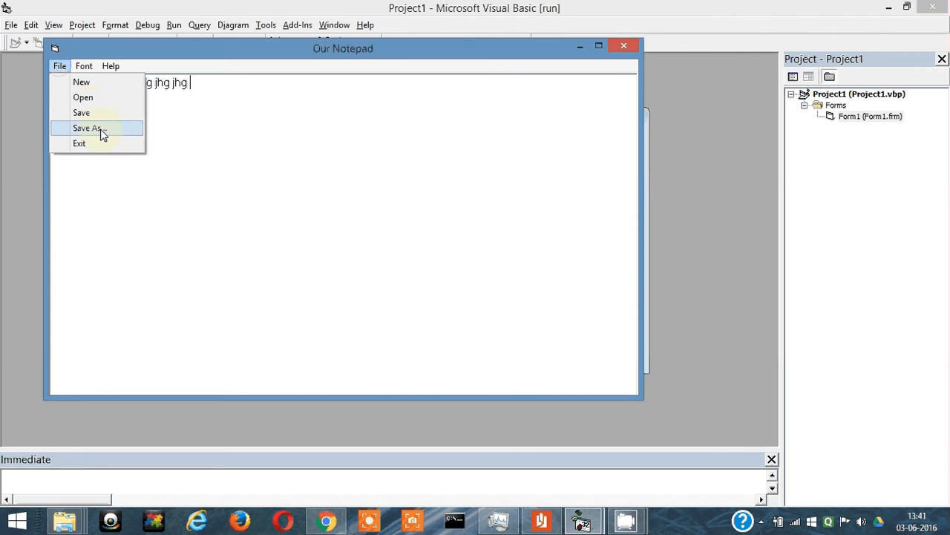
left_click(87, 128)
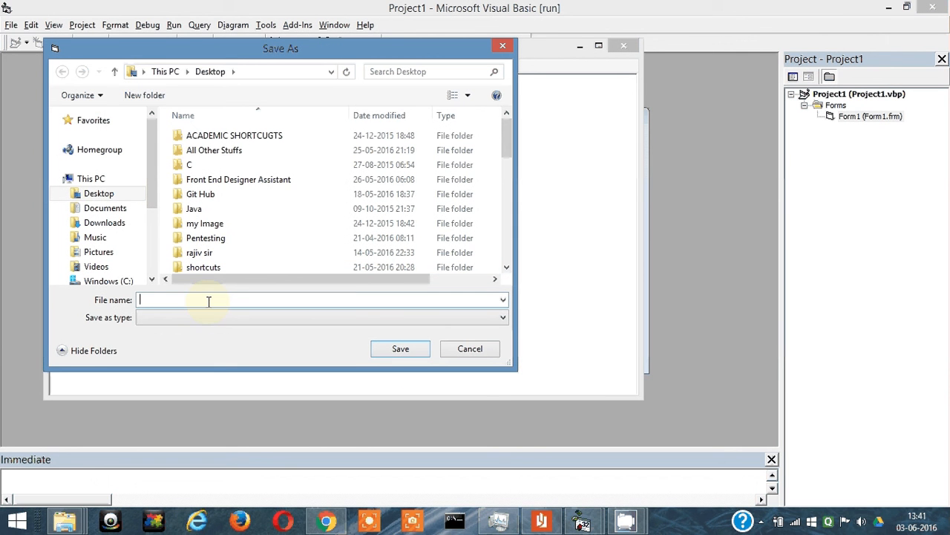
type("test2")
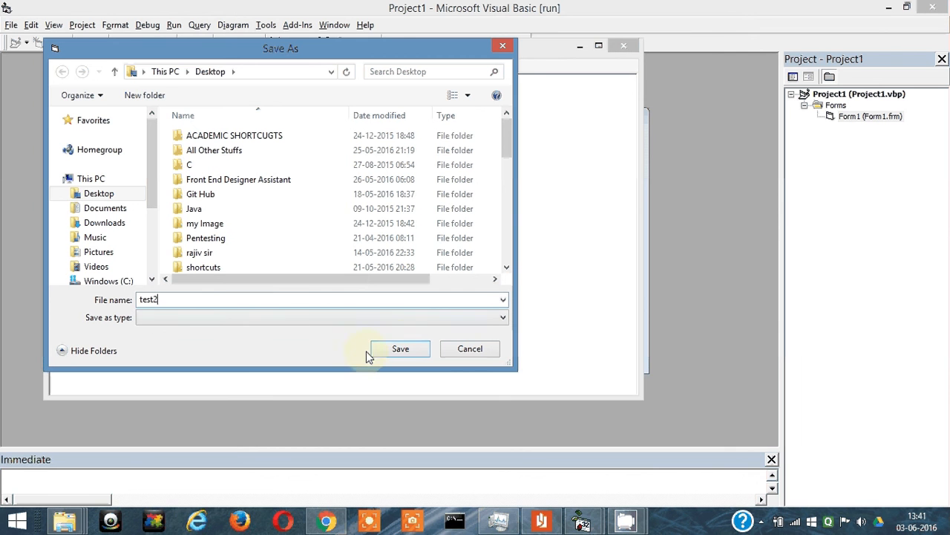
left_click(401, 347)
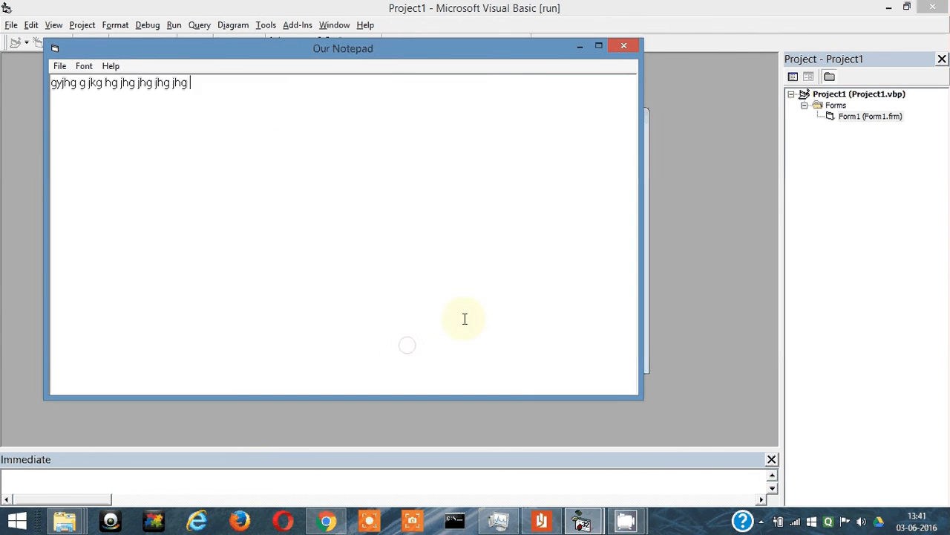
mouse_move(501, 230)
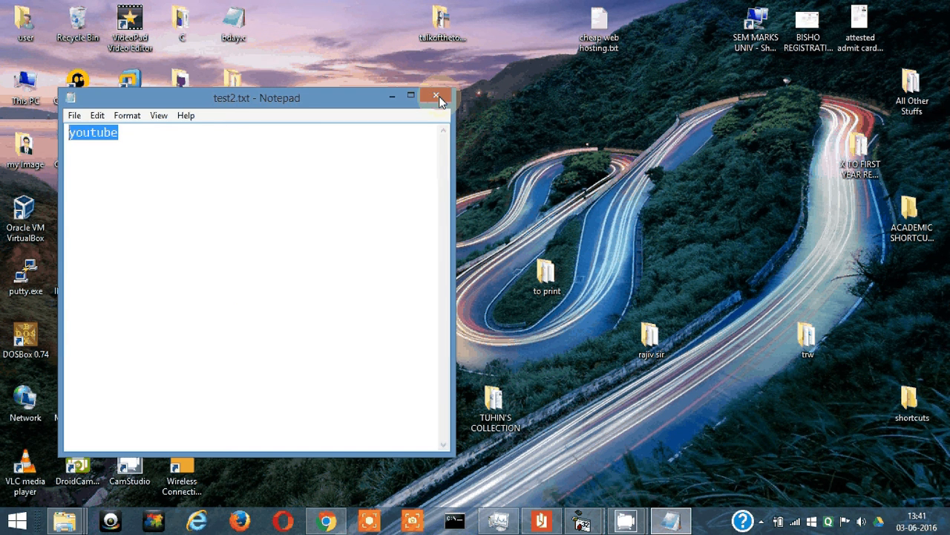
left_click(436, 97)
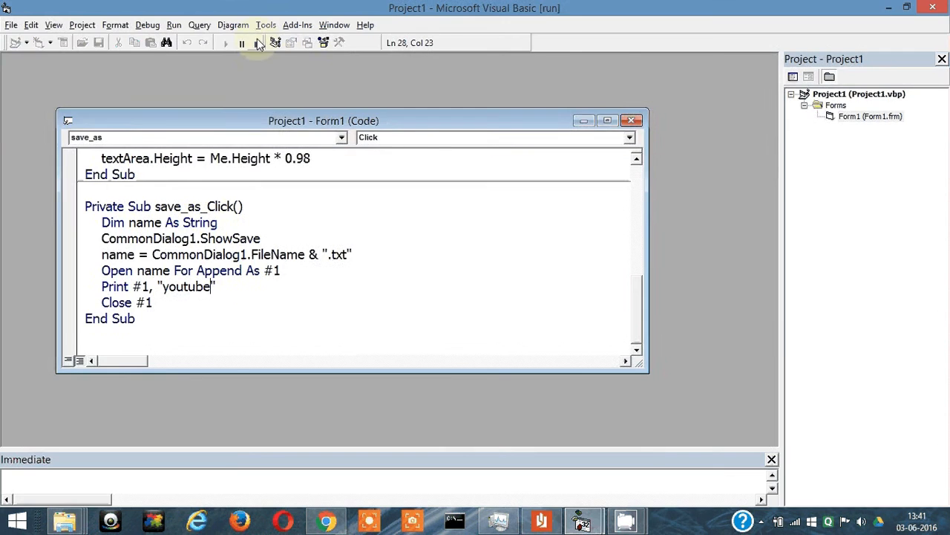
Stop the program and restore textArea.Text on the Print #1 line, leaving design mode
left_click(258, 42)
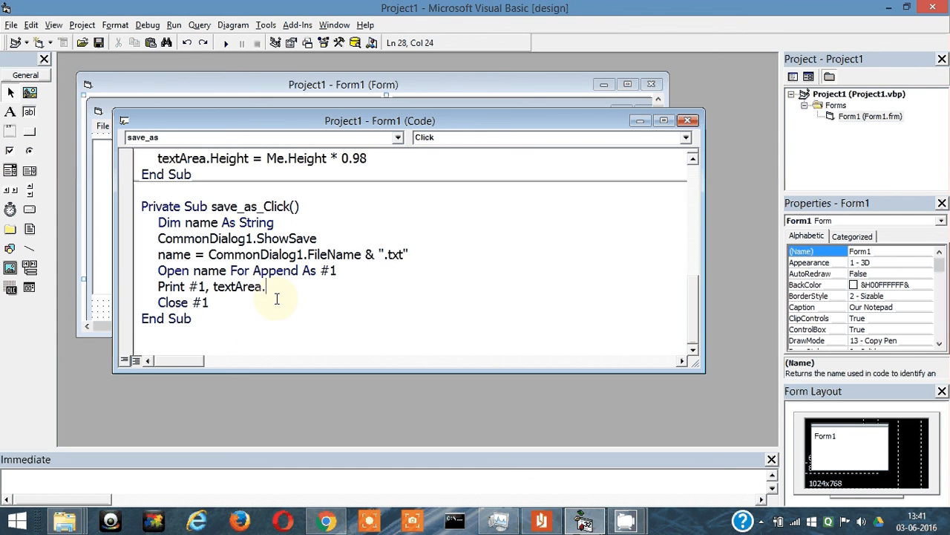
type("Text")
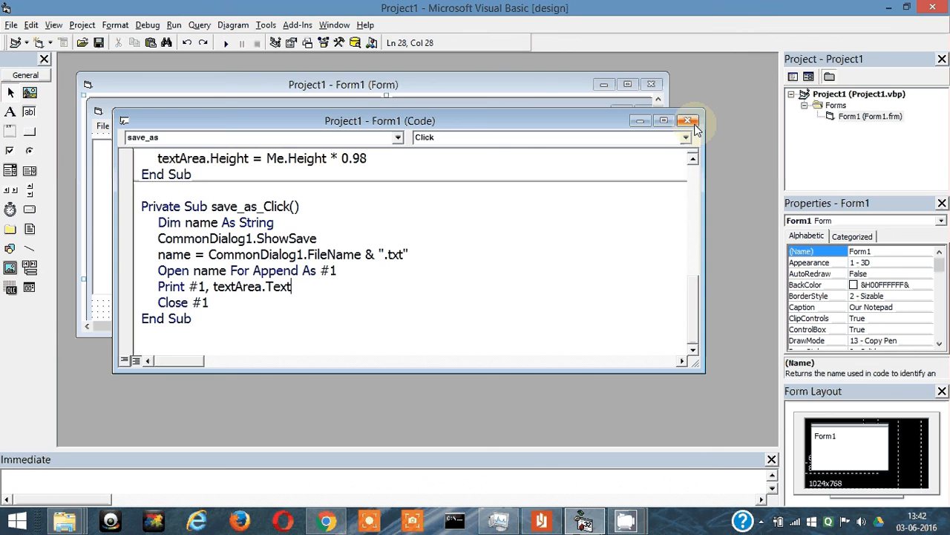
left_click(686, 120)
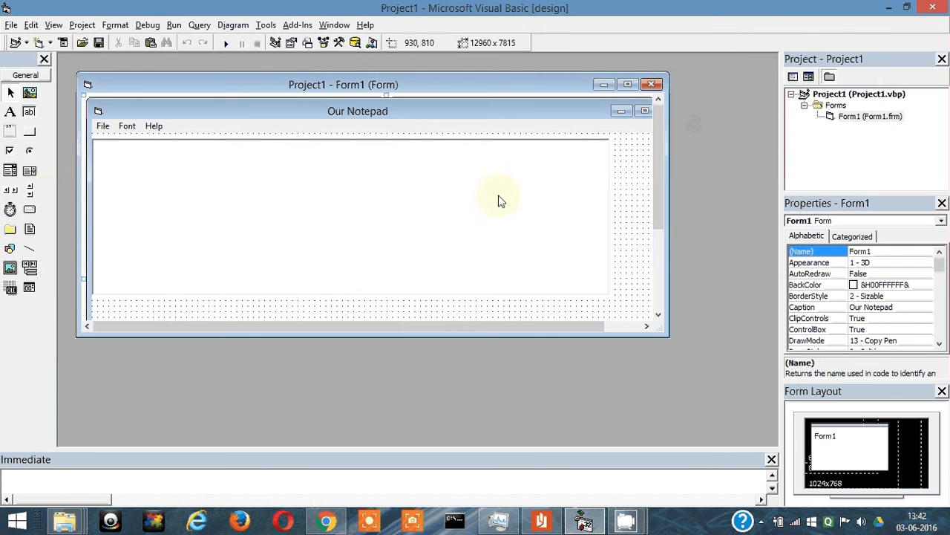
left_click(103, 125)
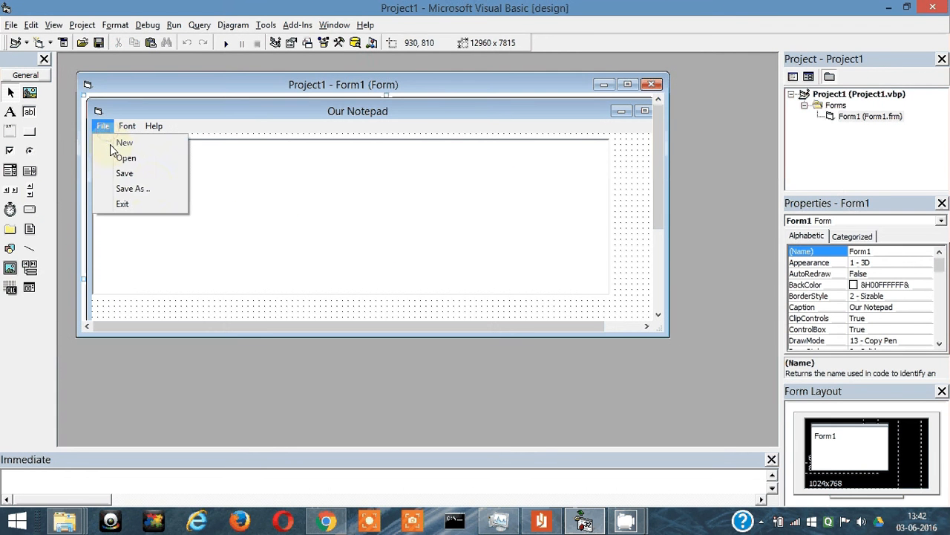
mouse_move(141, 187)
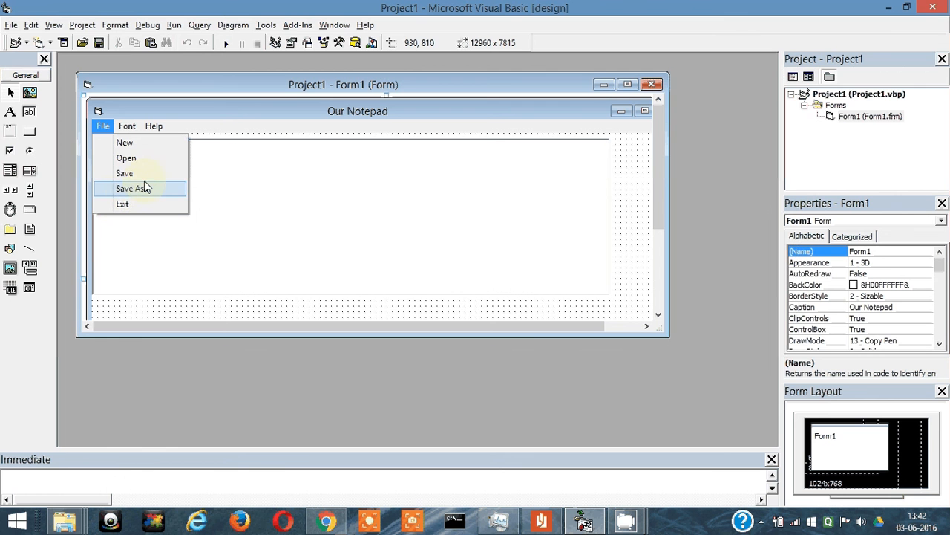
mouse_move(148, 172)
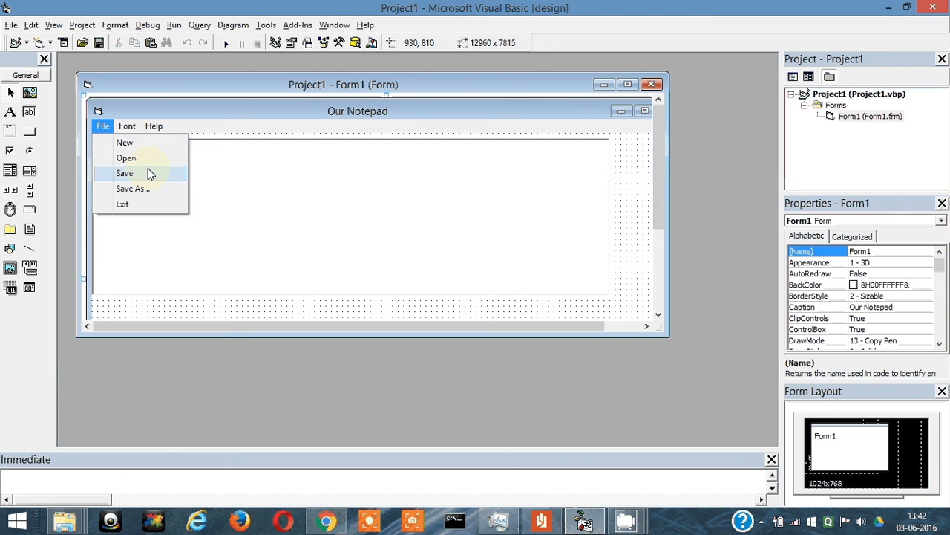
mouse_move(132, 174)
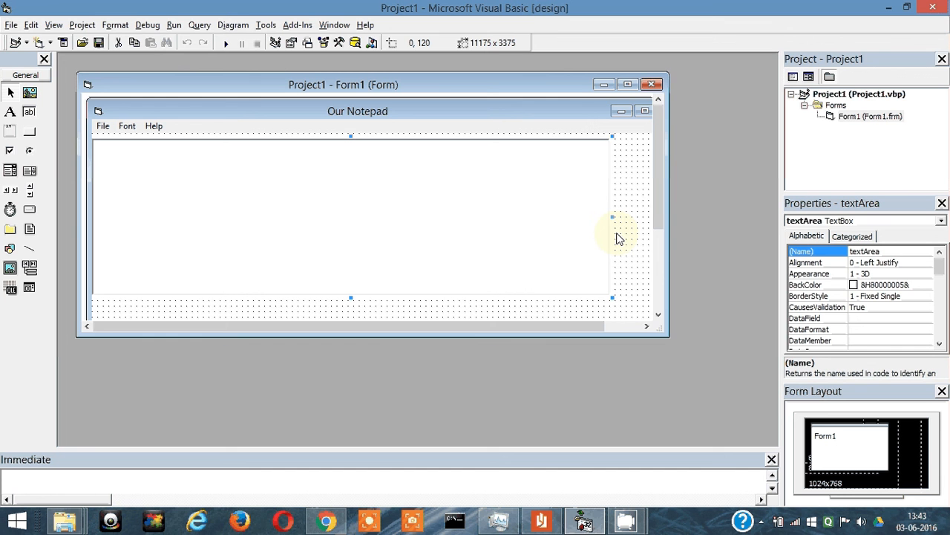
mouse_move(434, 305)
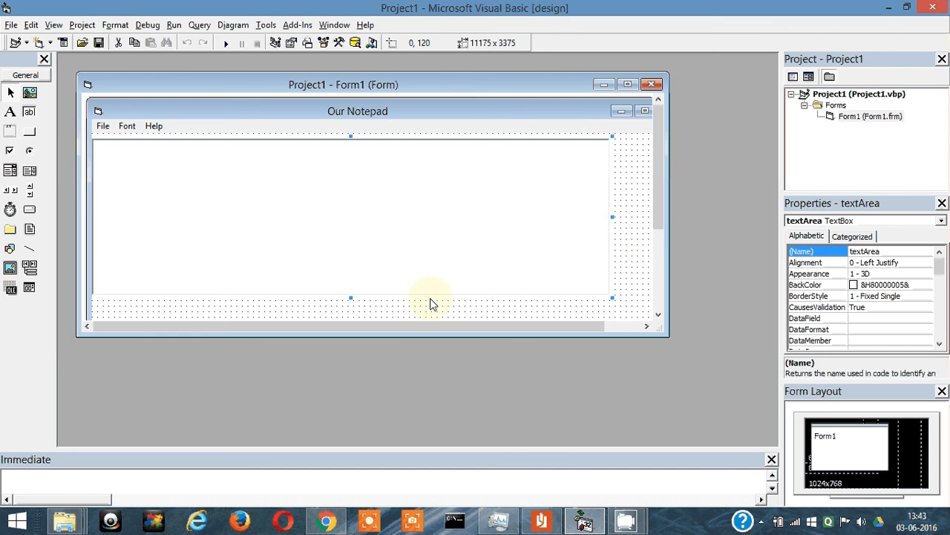
mouse_move(661, 521)
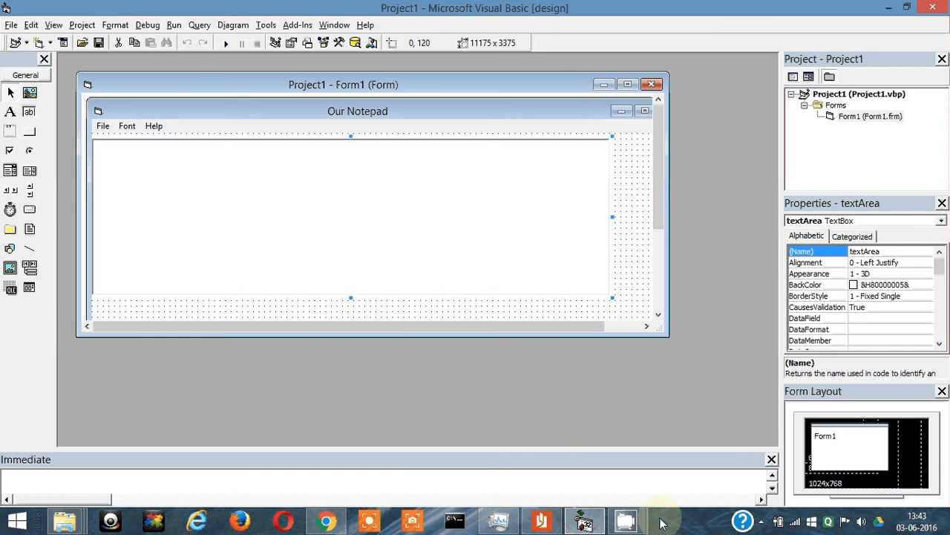